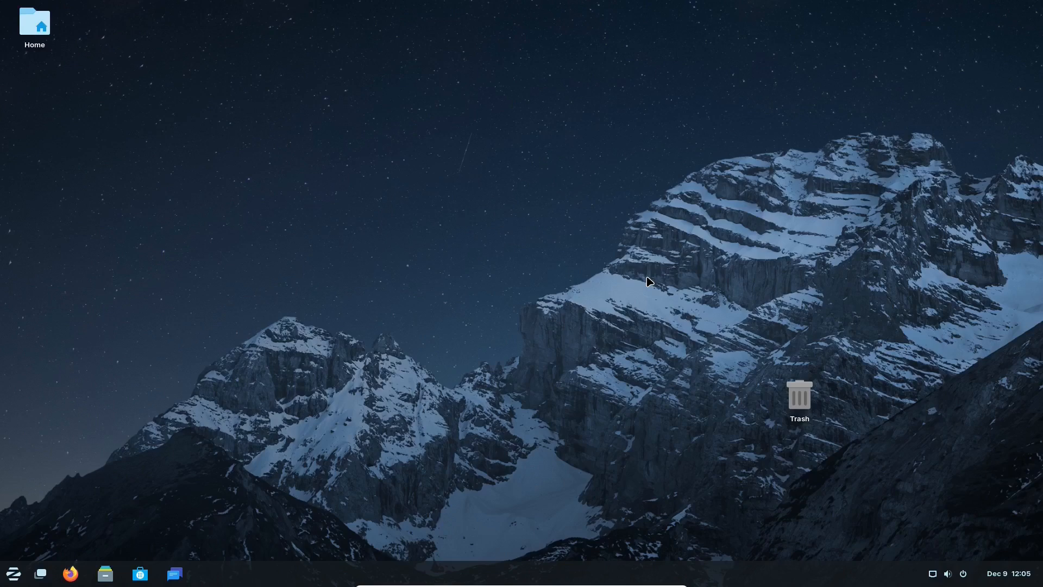
mouse_move(1003, 585)
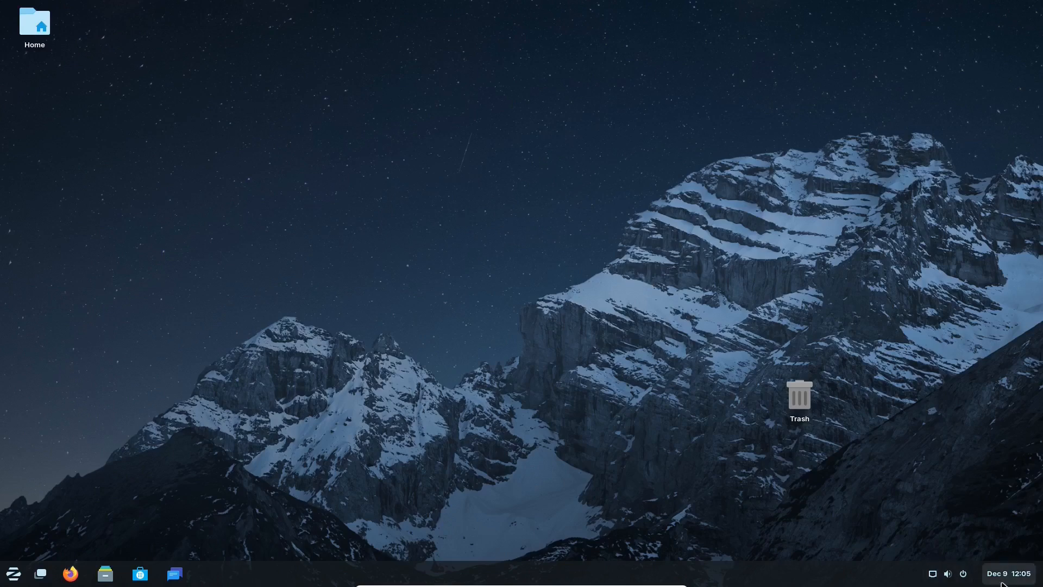
Peek at the calendar panel, show quick settings with power options, then launch Settings on the About page
click(1006, 573)
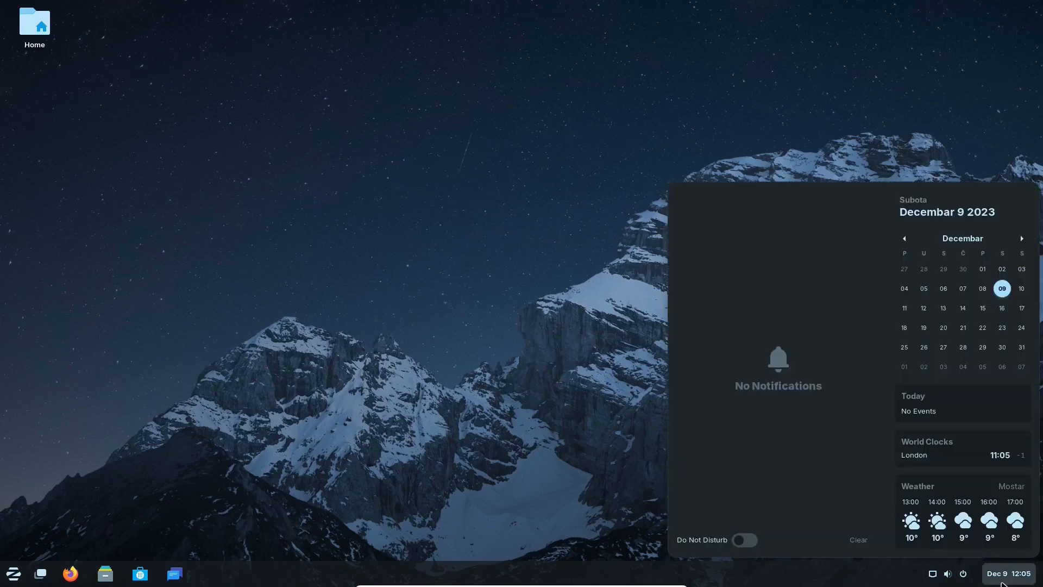
click(1003, 573)
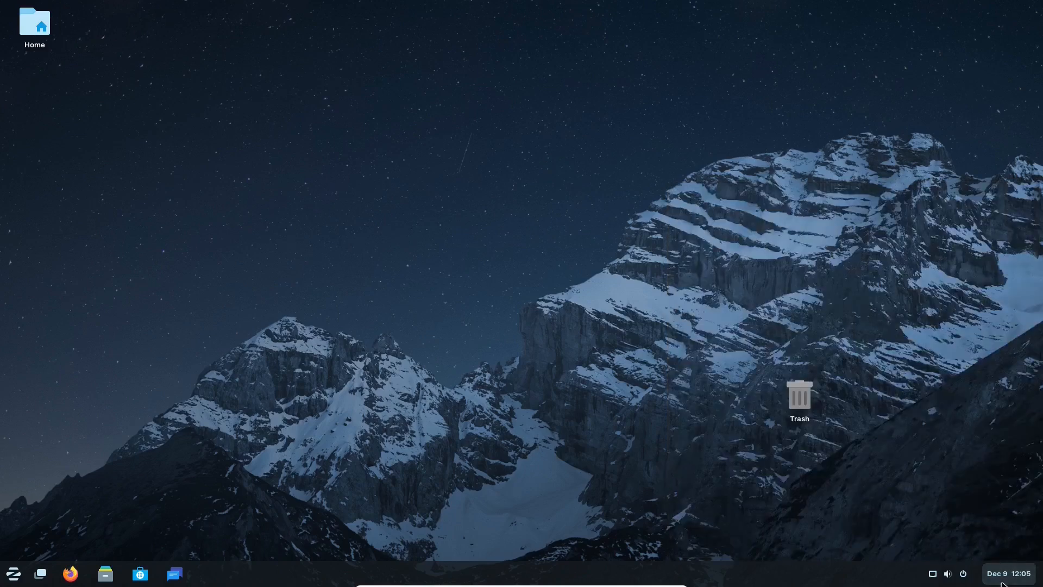
click(946, 572)
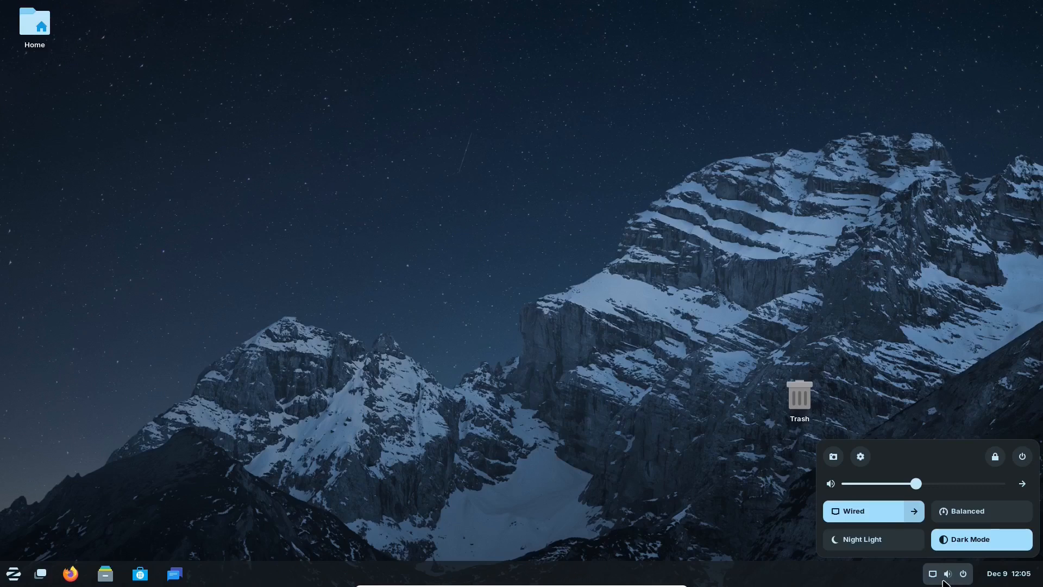
click(1021, 457)
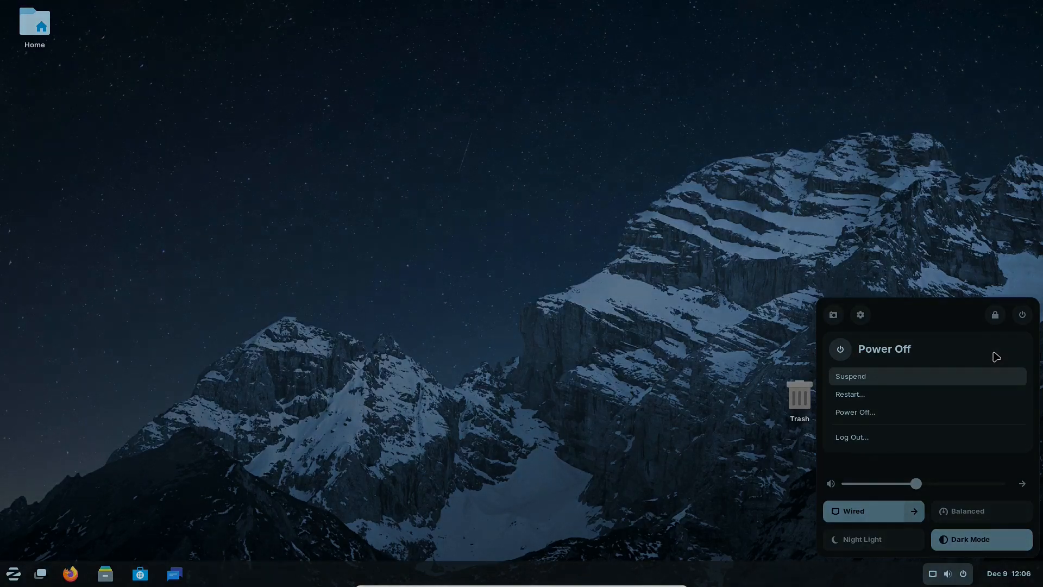
mouse_move(980, 419)
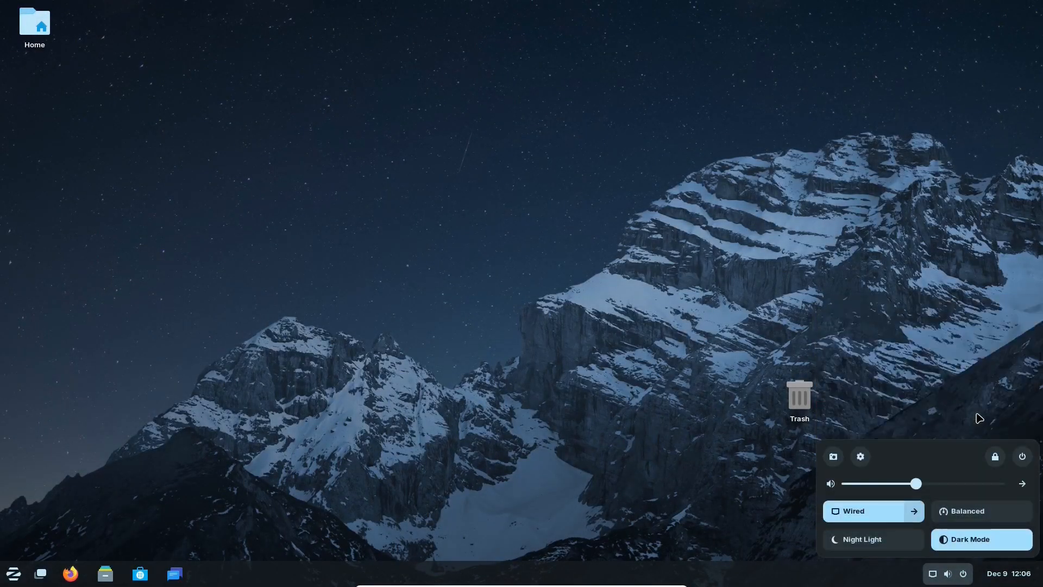
click(503, 235)
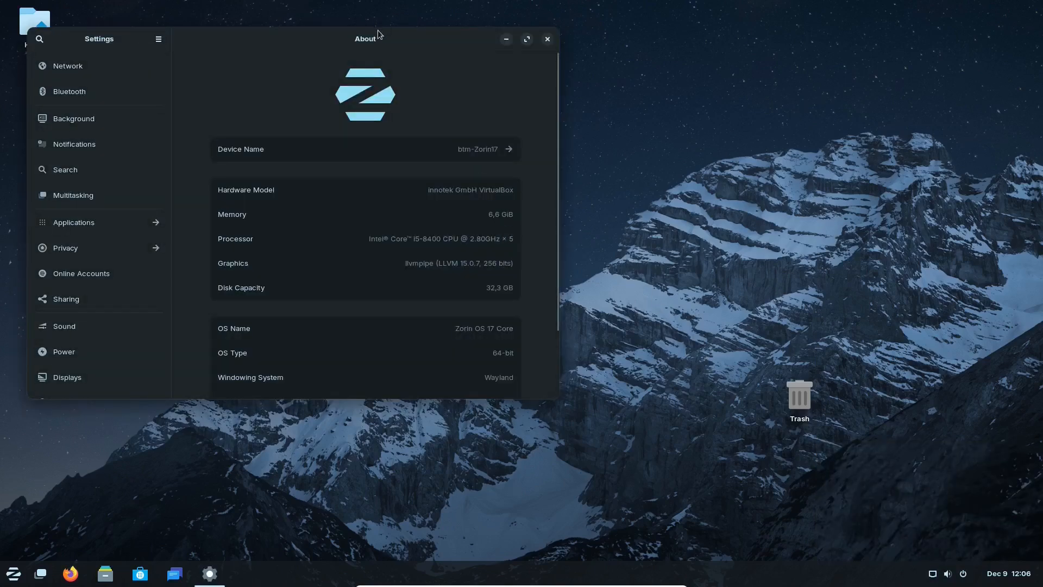
Centre the Settings window, scroll About down to virtualization and upgrades, then close it
drag(365, 39, 605, 116)
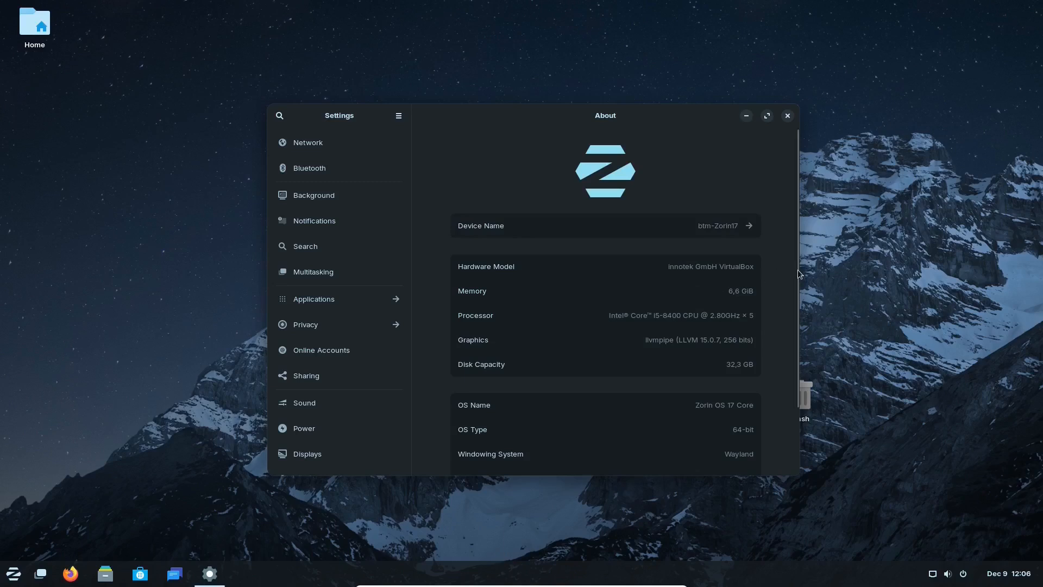
scroll(down, 3)
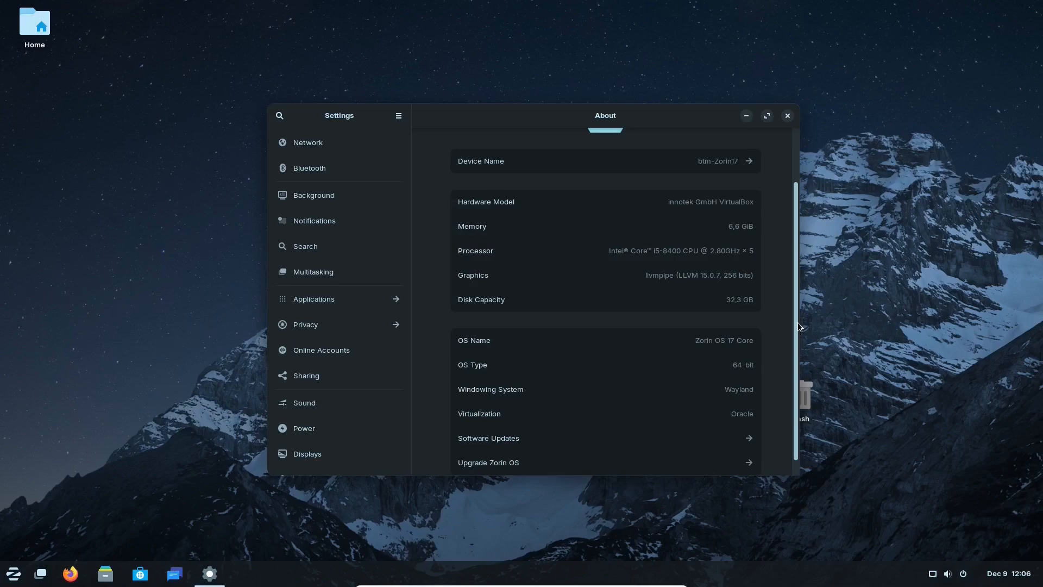
click(787, 115)
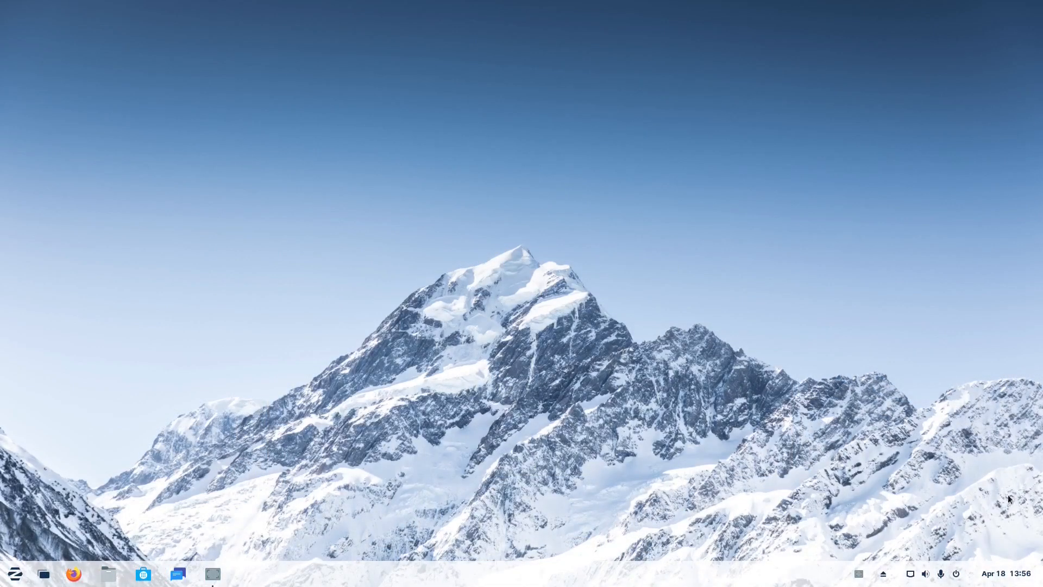
mouse_move(623, 267)
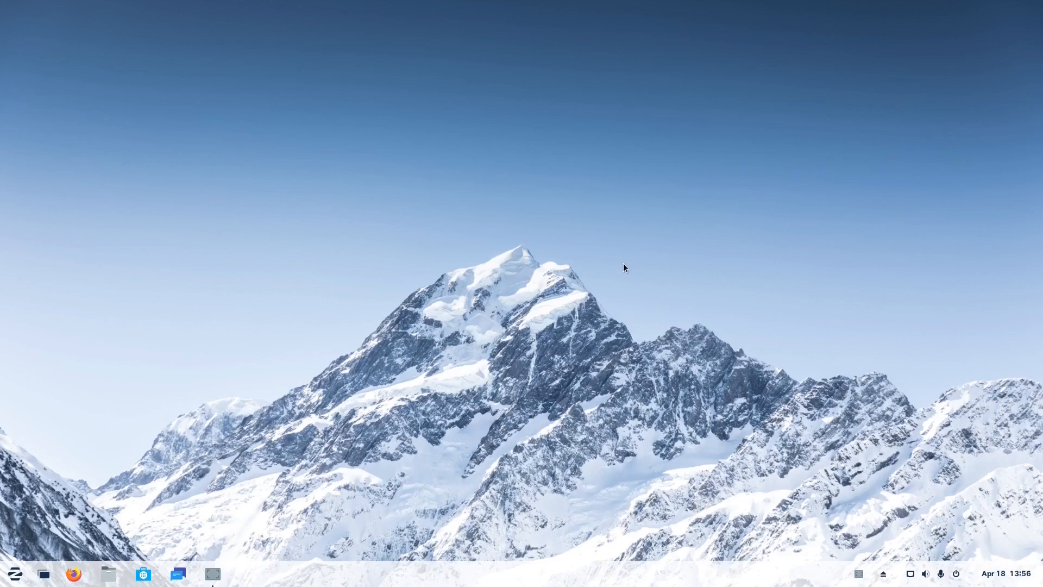
click(992, 573)
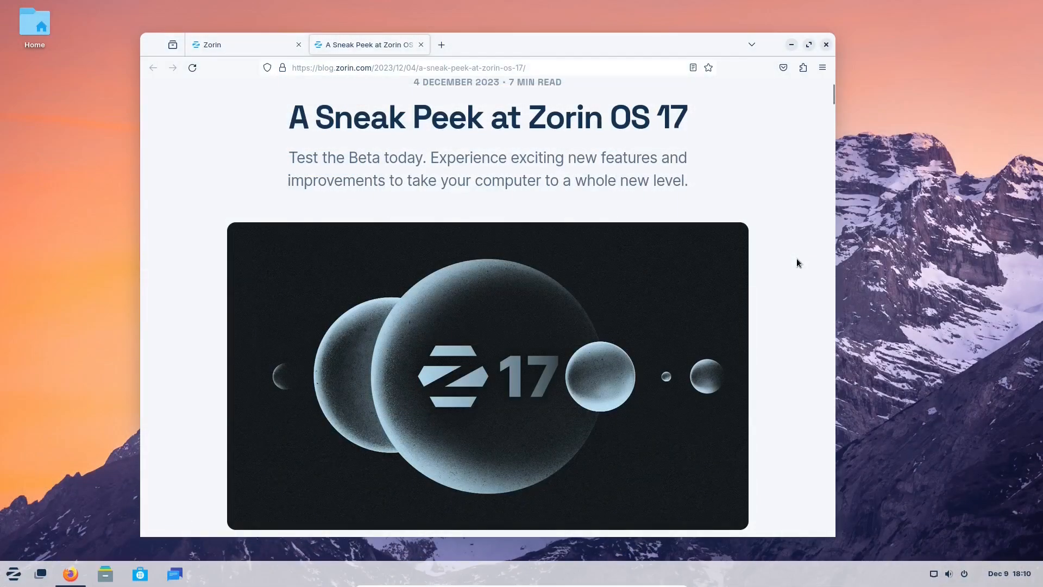
scroll(down, 3)
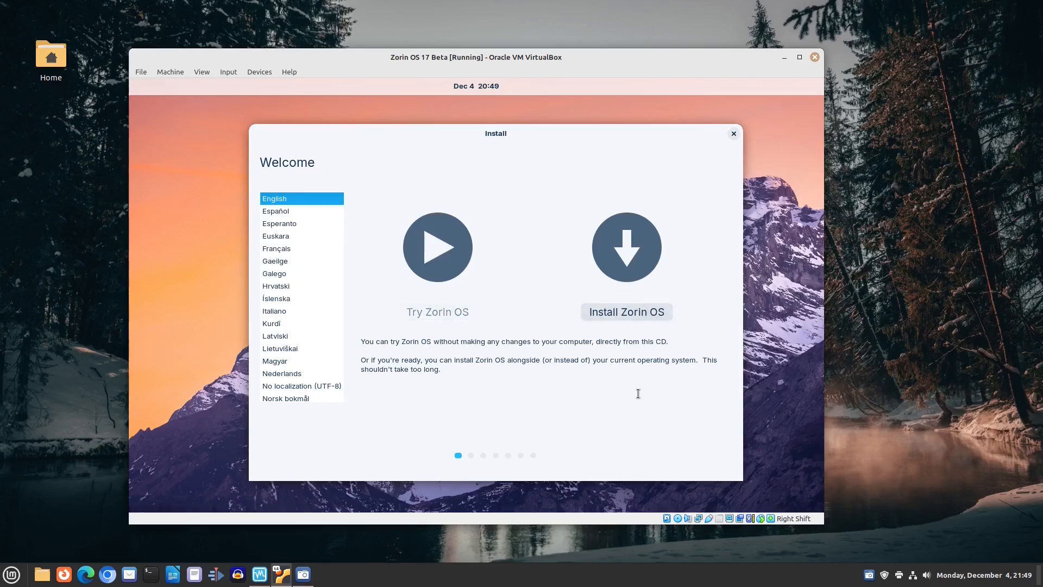
mouse_move(585, 416)
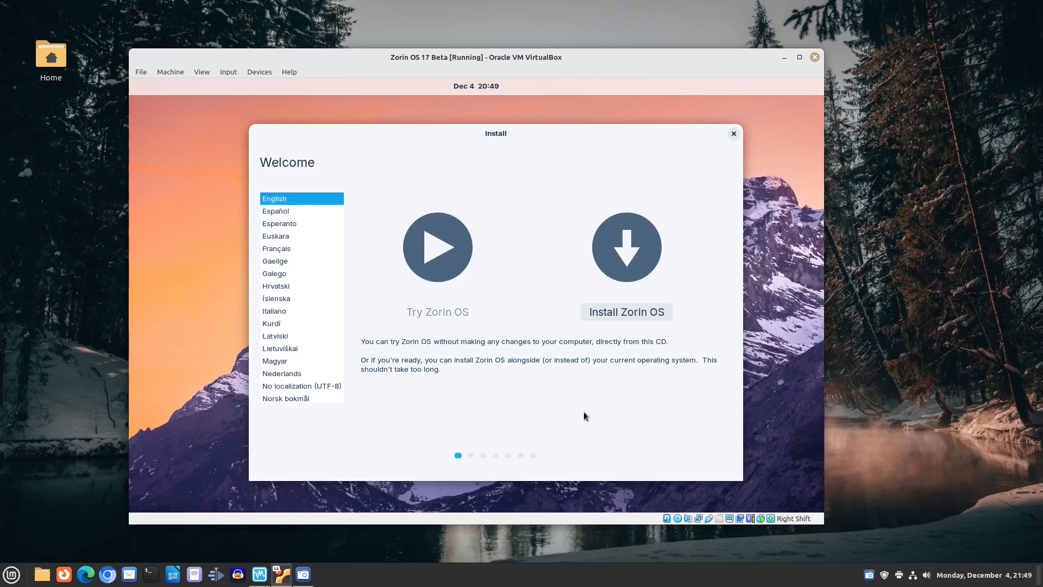
Begin installing Zorin OS with the Bosnian keyboard layout and accept the updates and software choices
click(625, 311)
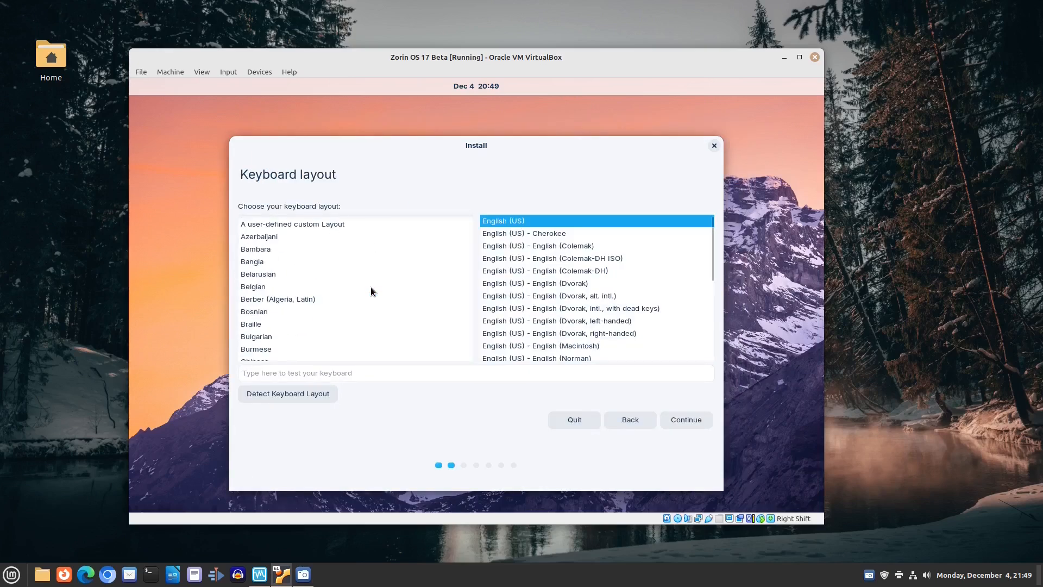
mouse_move(249, 316)
text(žđšćč)
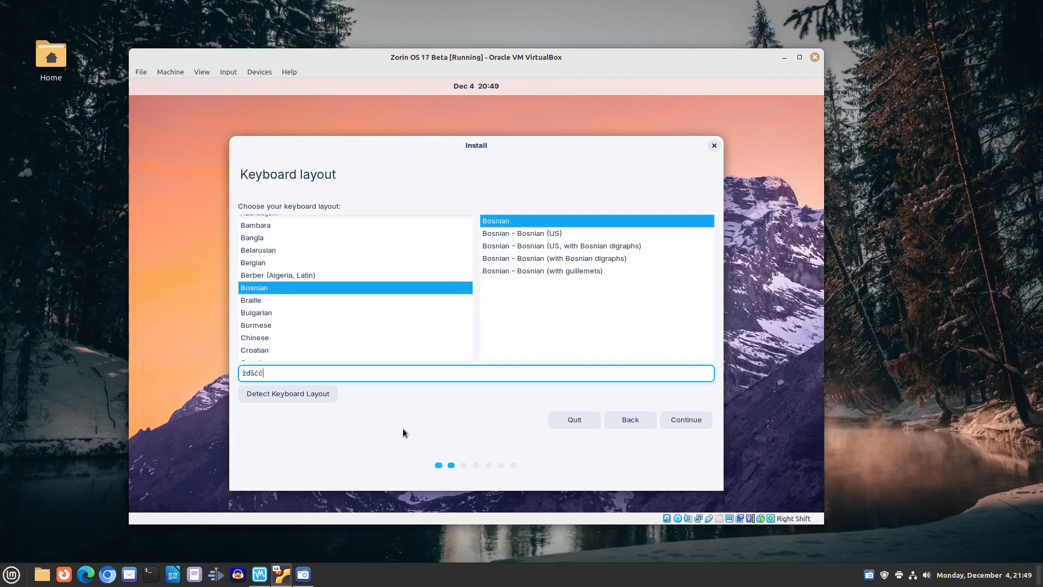
click(684, 420)
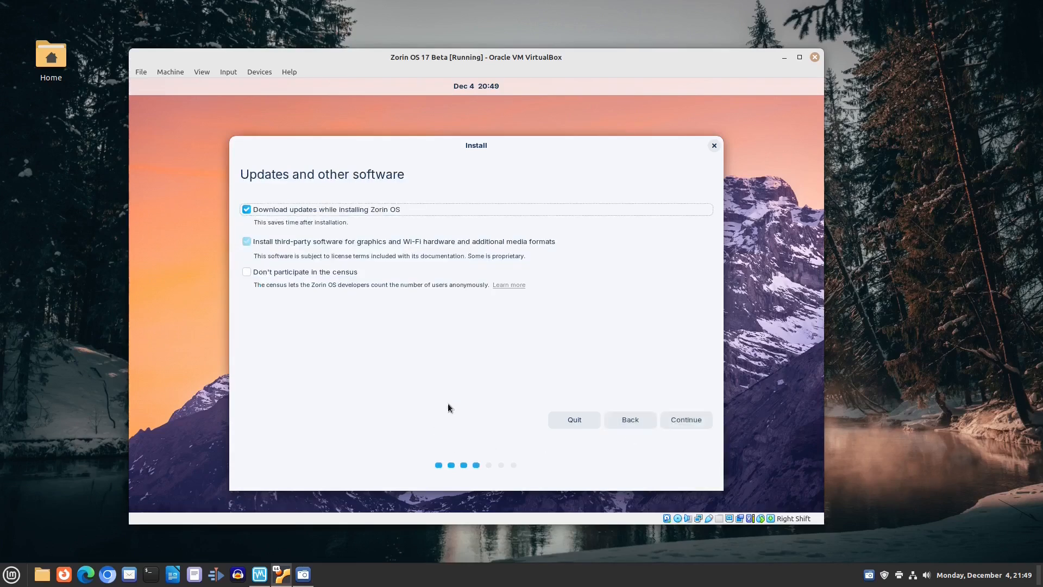
click(247, 242)
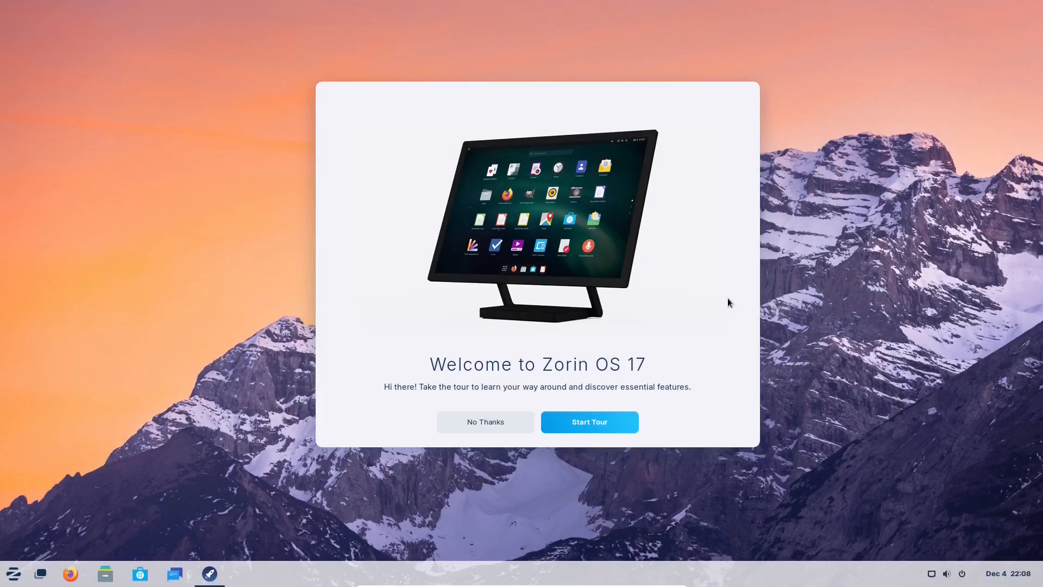
Start the welcome tour and advance past the menu and Zorin Appearance pages
click(587, 422)
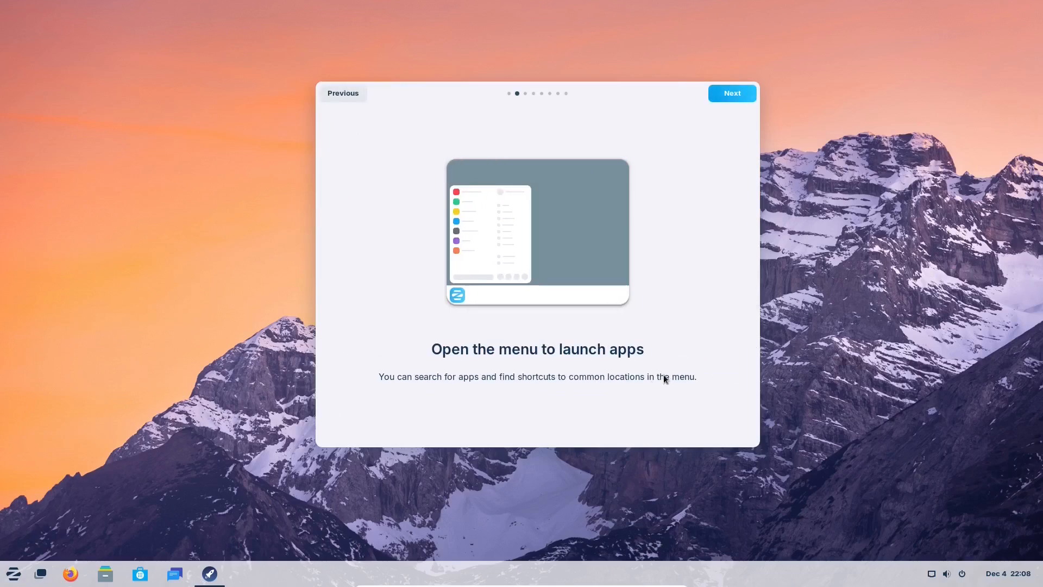
click(731, 93)
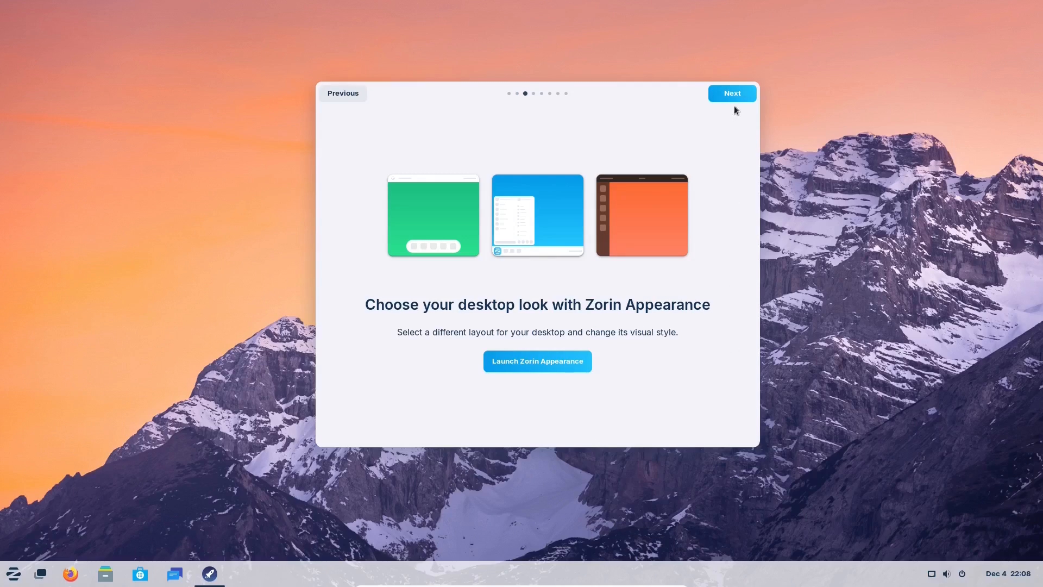
click(731, 94)
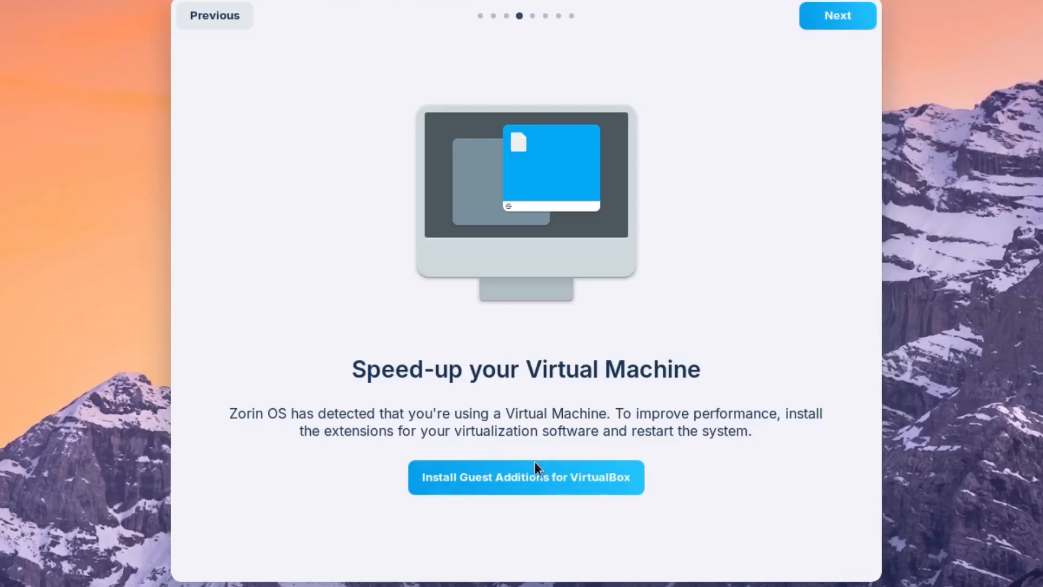
mouse_move(702, 390)
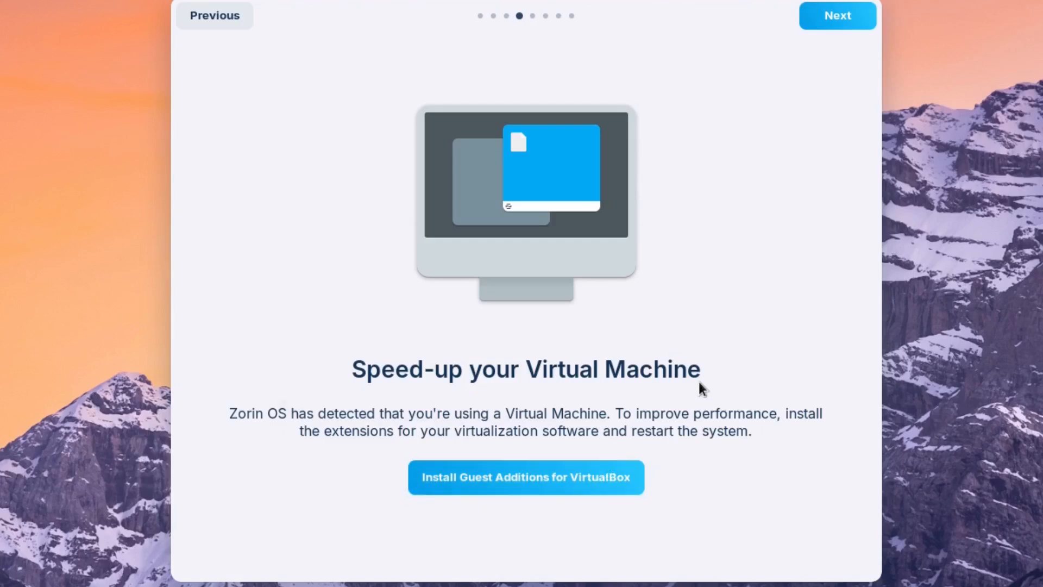
Install VirtualBox Guest Additions from the tour, confirming and authenticating with the password
click(525, 477)
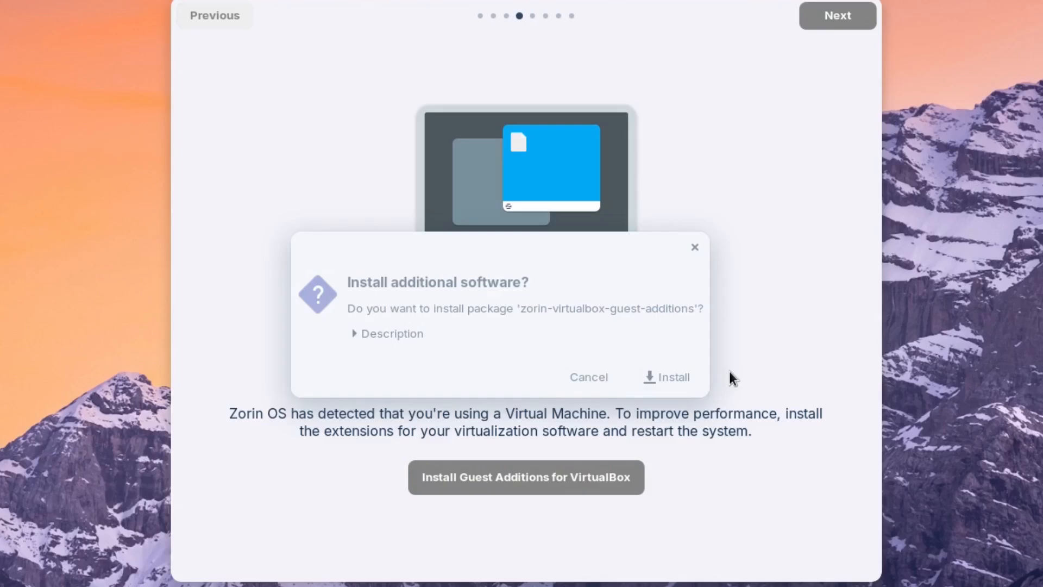
click(666, 377)
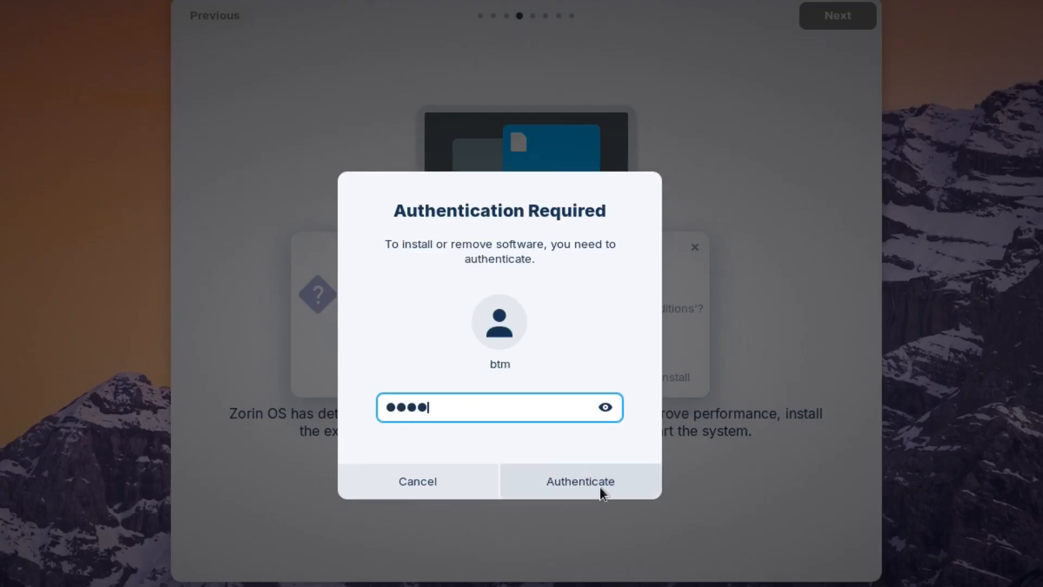
click(579, 481)
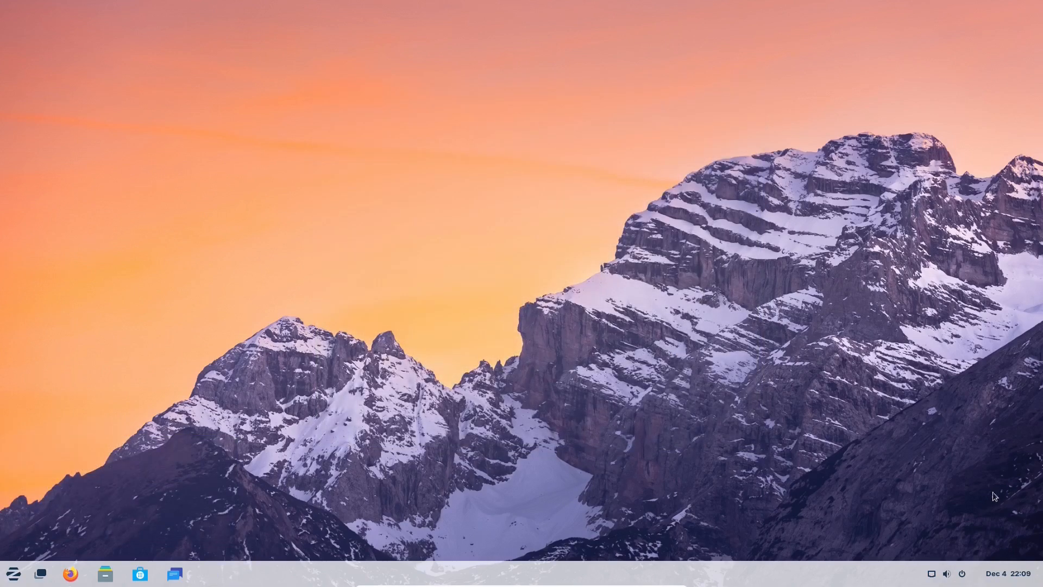
Glance at the calendar and quick settings panels, then launch the Files file manager
click(1005, 572)
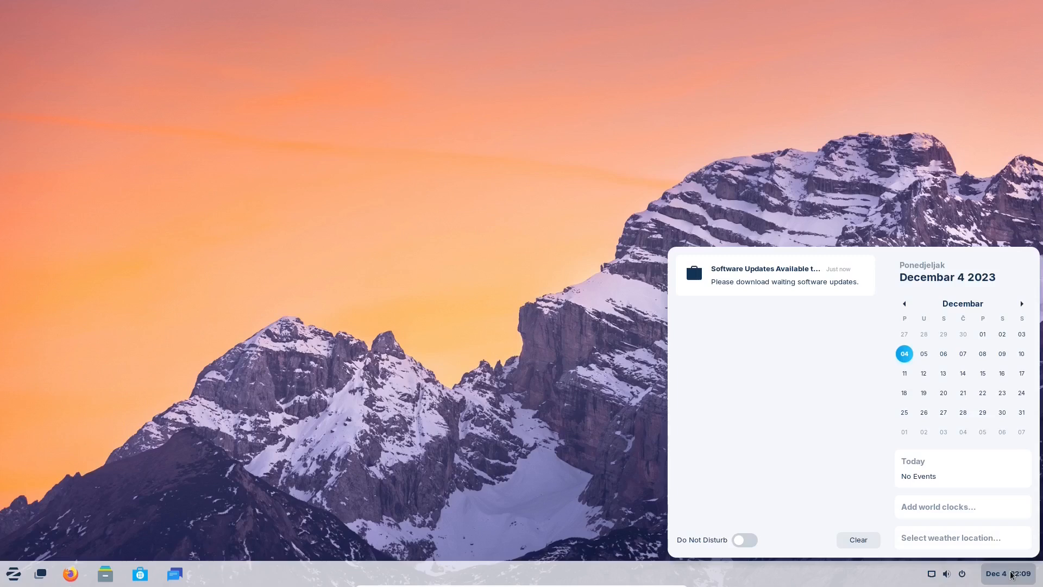
click(1006, 574)
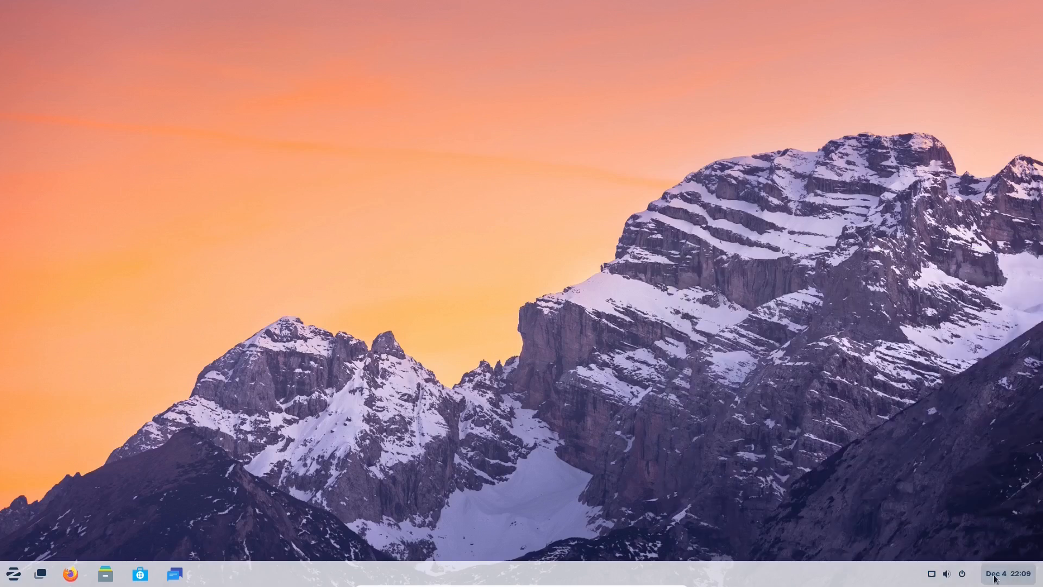
click(947, 572)
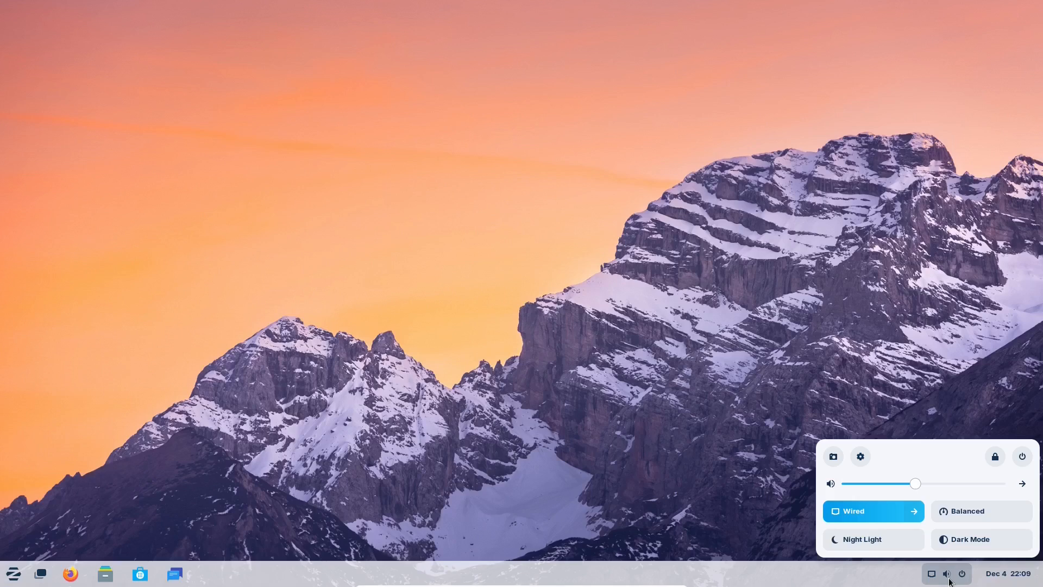
click(948, 573)
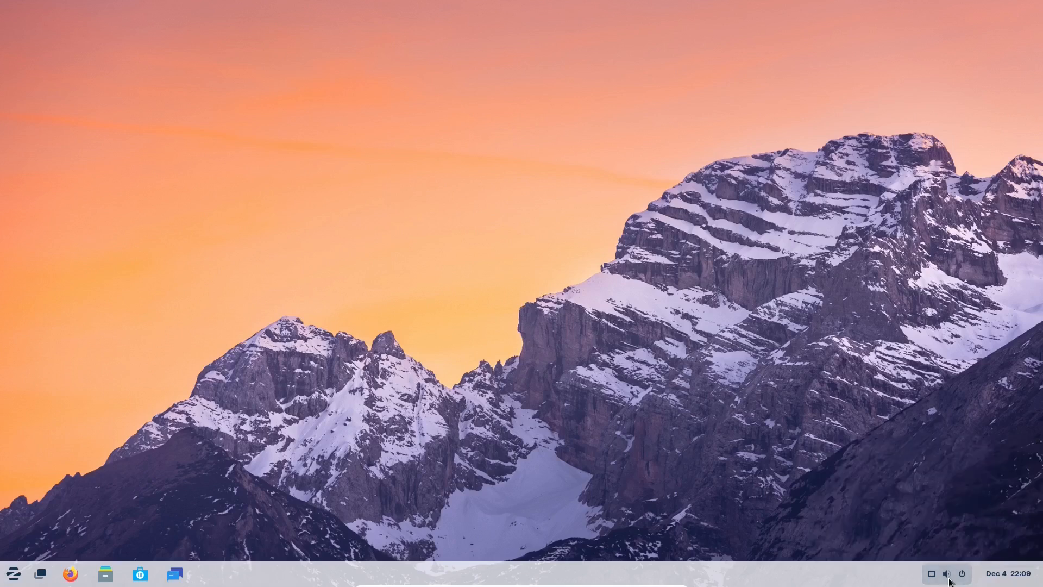
mouse_move(786, 452)
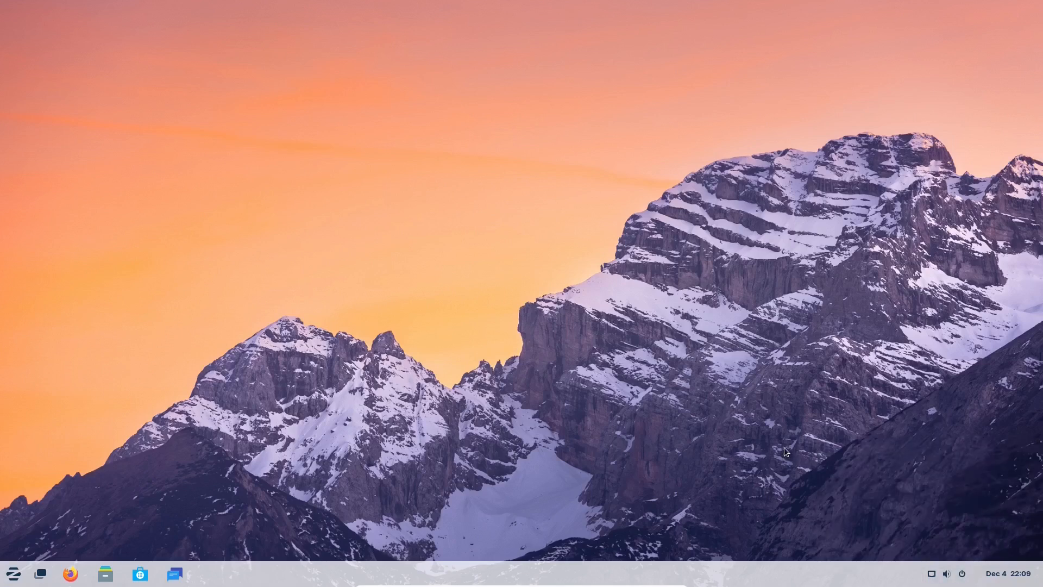
mouse_move(723, 434)
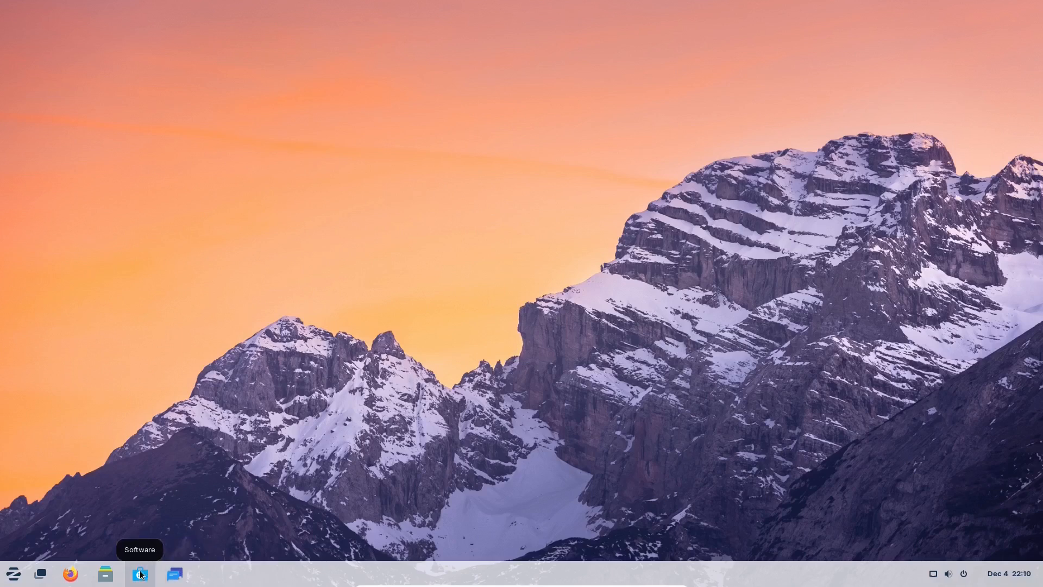
mouse_move(104, 573)
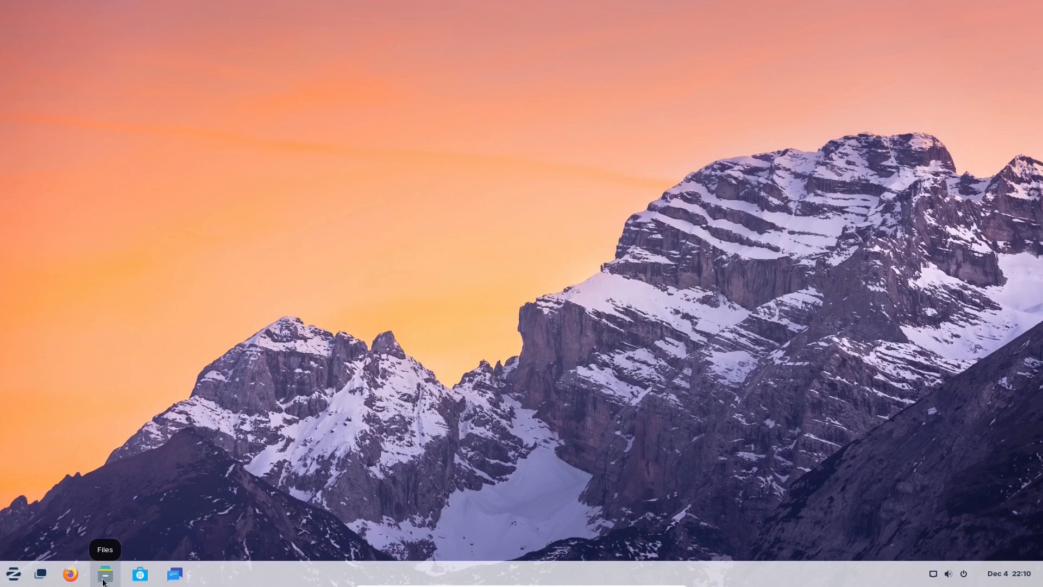
click(104, 574)
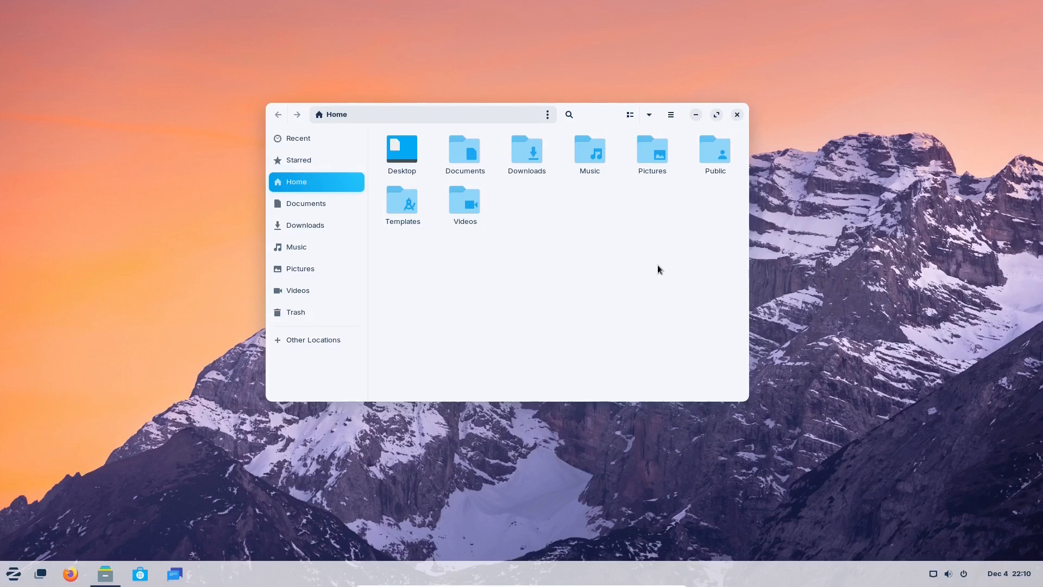
Show the About Files dialog (version 42.6), dismiss it and close the file manager
click(671, 114)
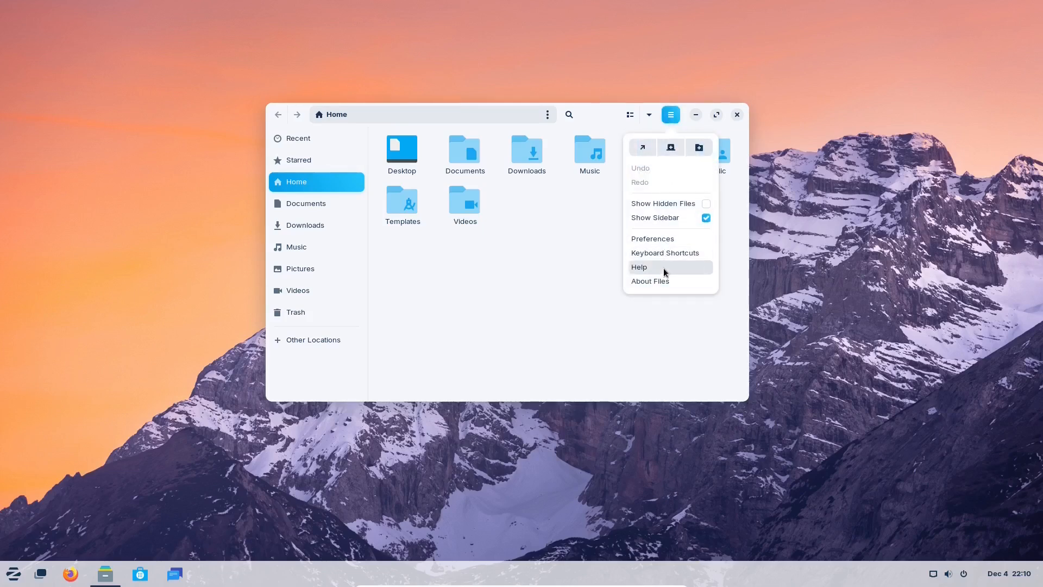
click(650, 281)
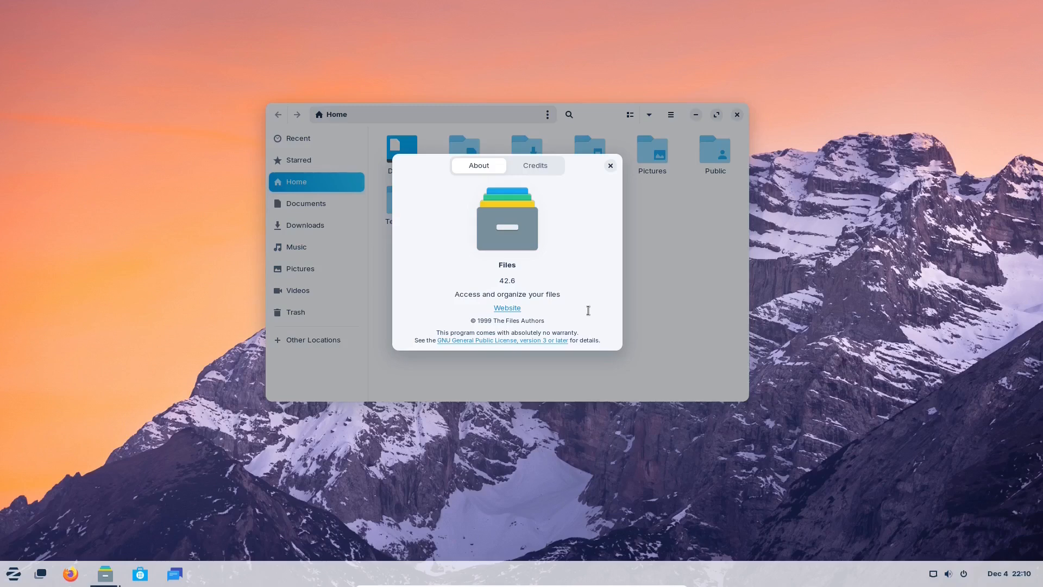
click(609, 165)
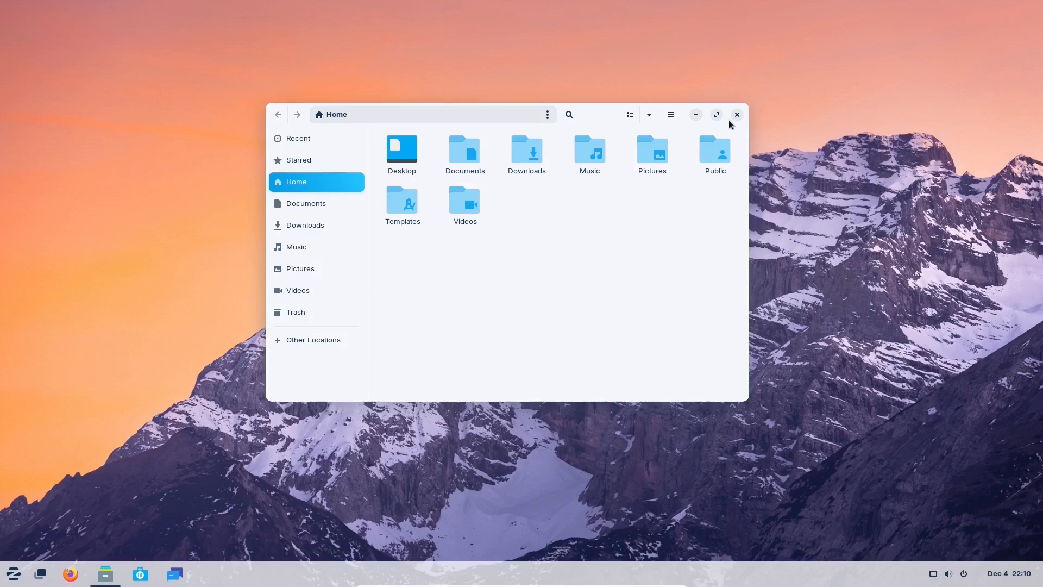
click(736, 115)
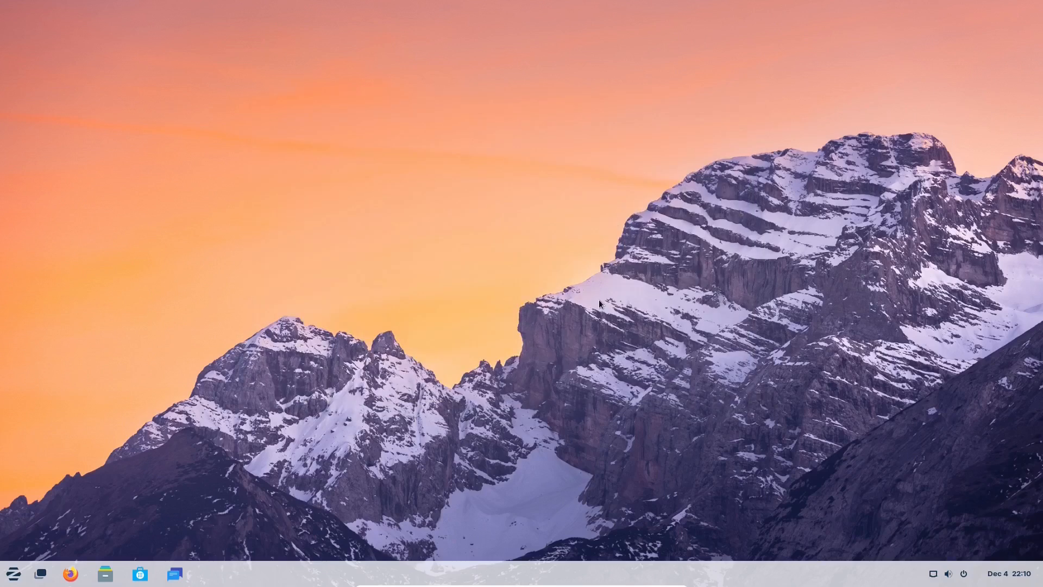
mouse_move(12, 573)
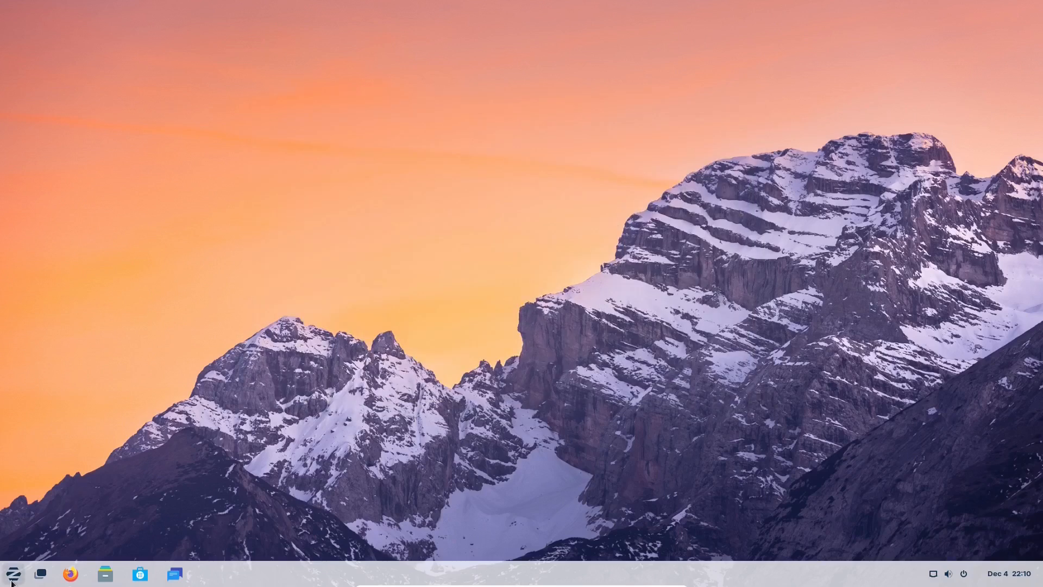
click(11, 573)
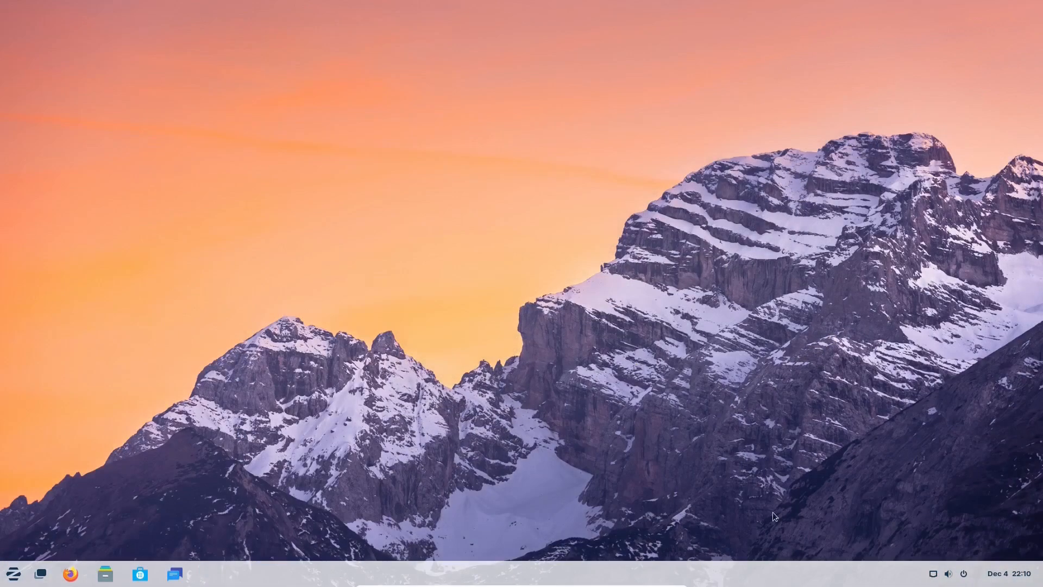
click(999, 572)
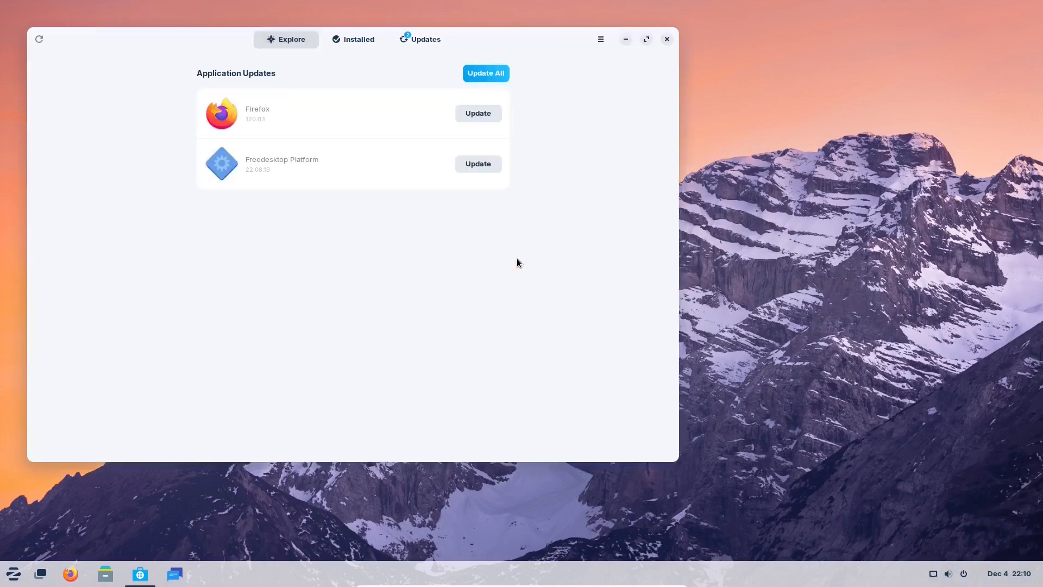
Refresh the pending updates, switch to Explore featured apps, and check the Software app's main menu
click(419, 39)
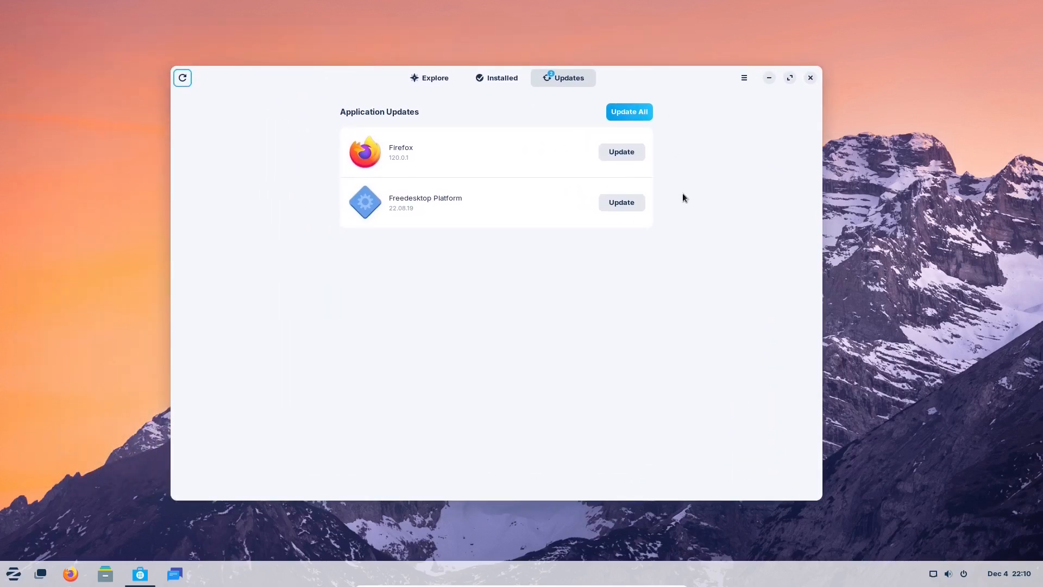
click(434, 78)
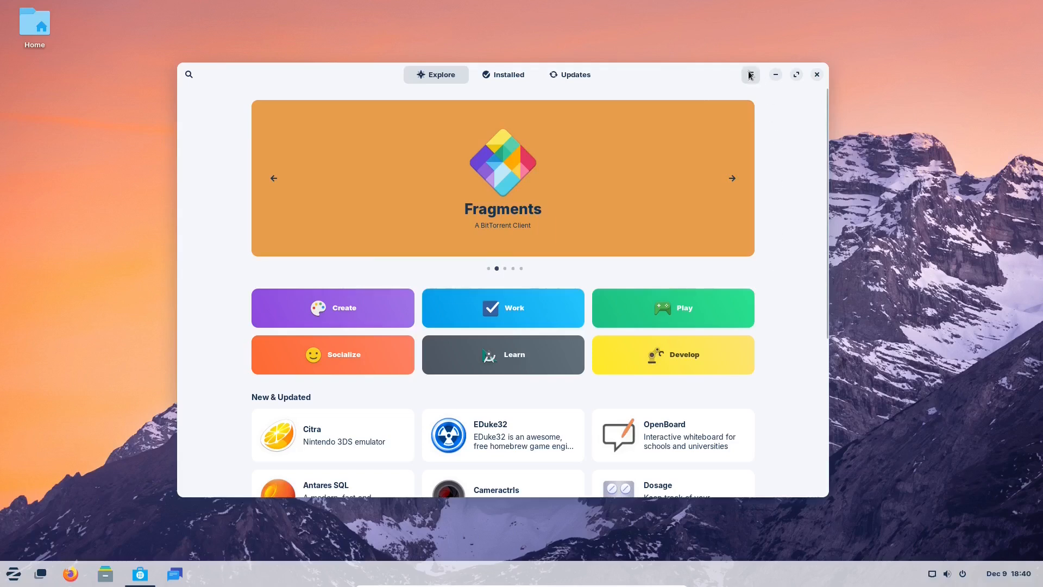
click(750, 73)
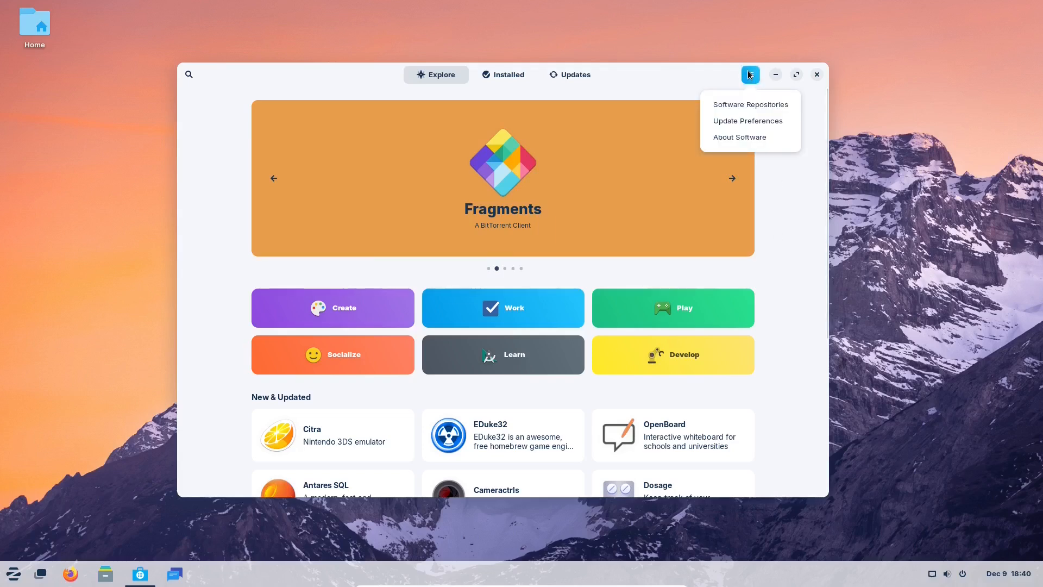
click(739, 137)
text(unam,e)
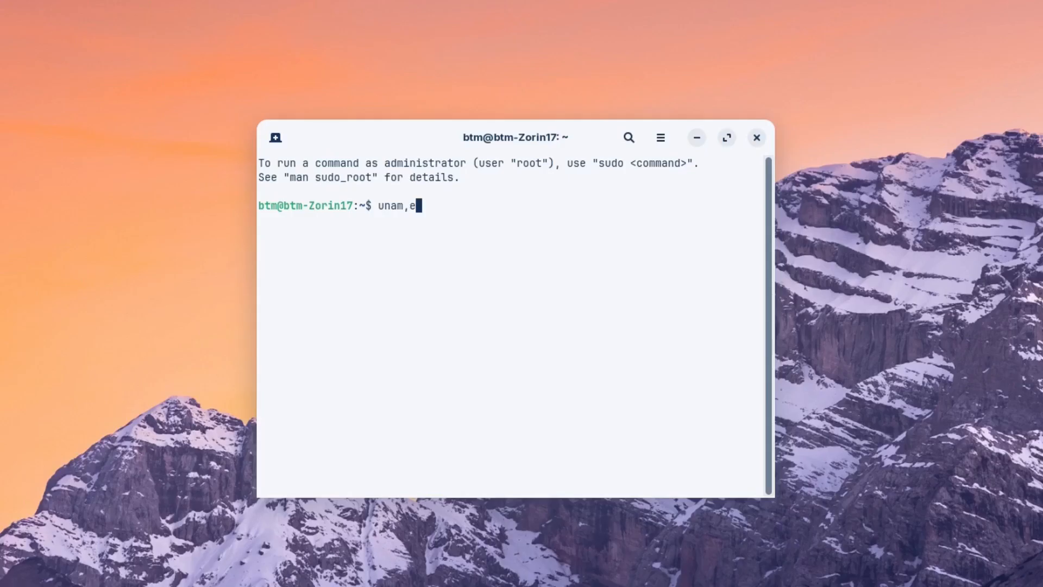
Run uname -a to show kernel 6.2.0-37-generic x86_64, then close the terminal
key(BackSpace)
text( -a)
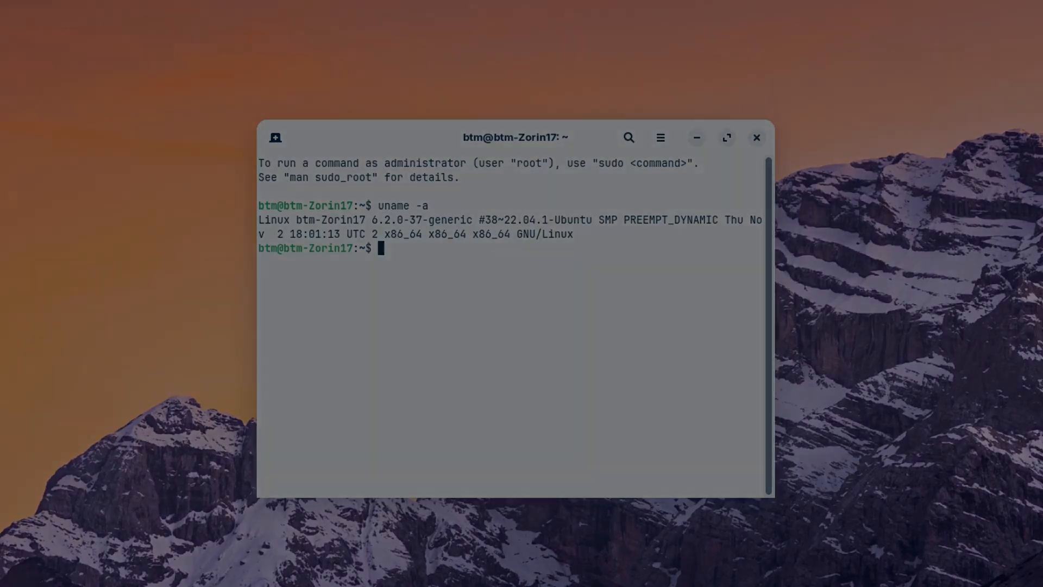
click(756, 138)
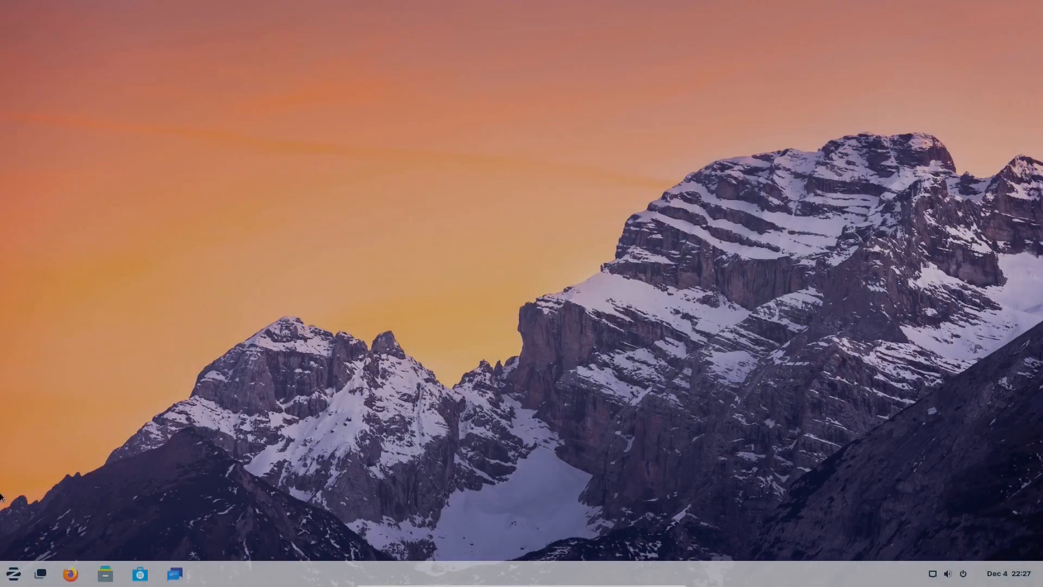
Launch Firefox Web Browser from the Internet category of the Zorin menu
click(13, 573)
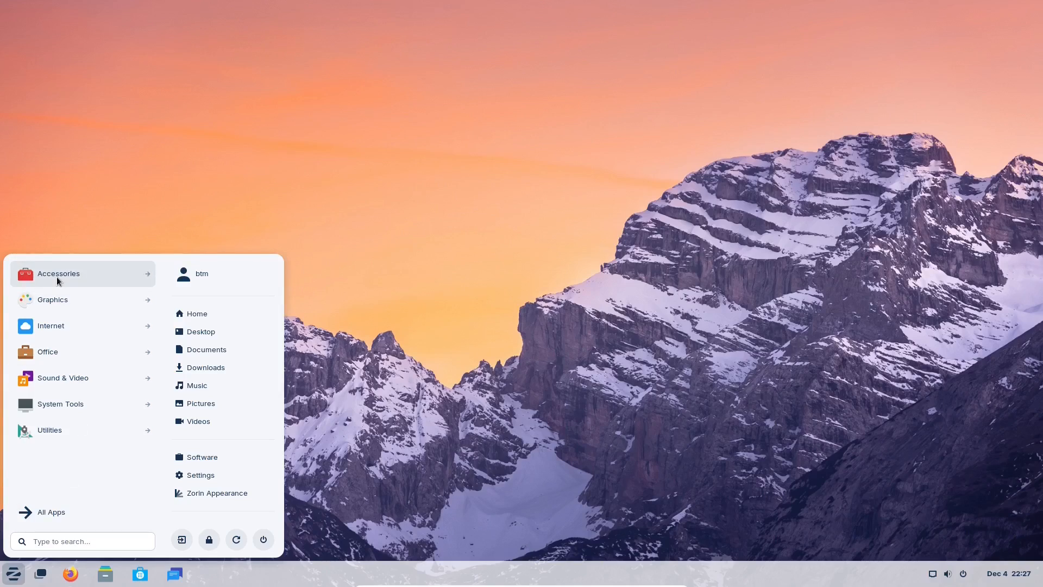
click(58, 272)
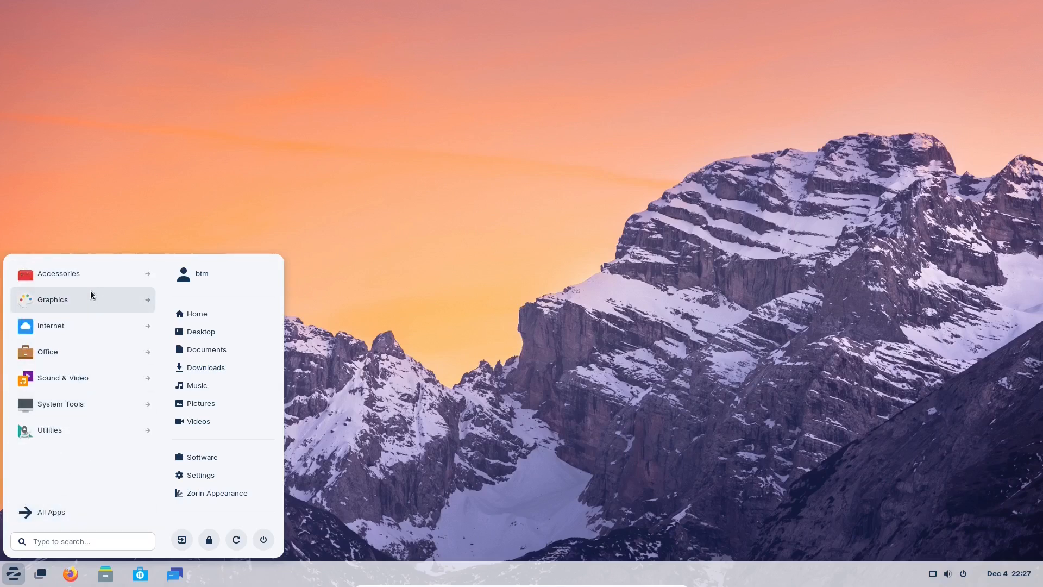
click(52, 299)
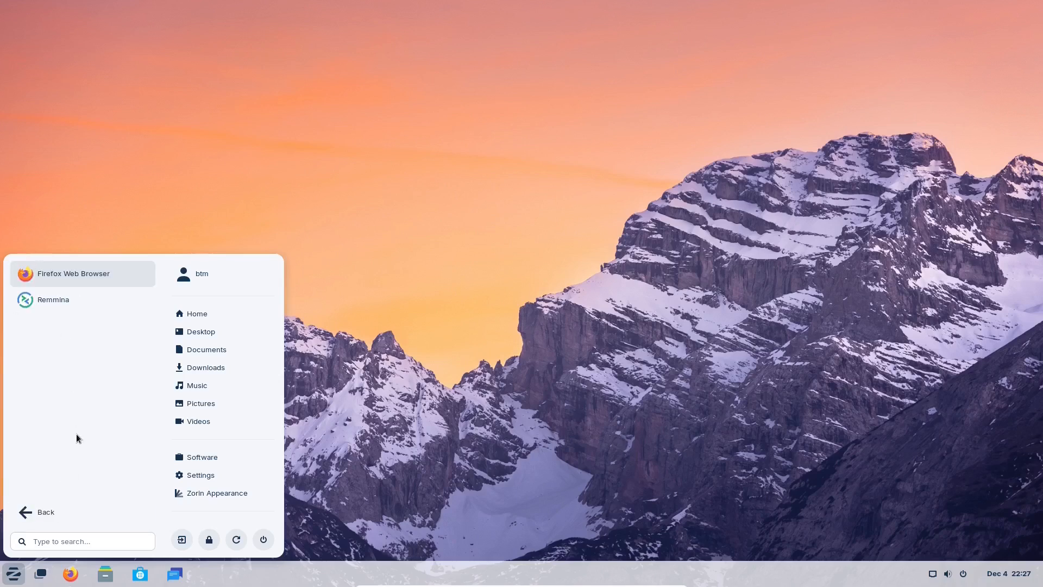
mouse_move(98, 279)
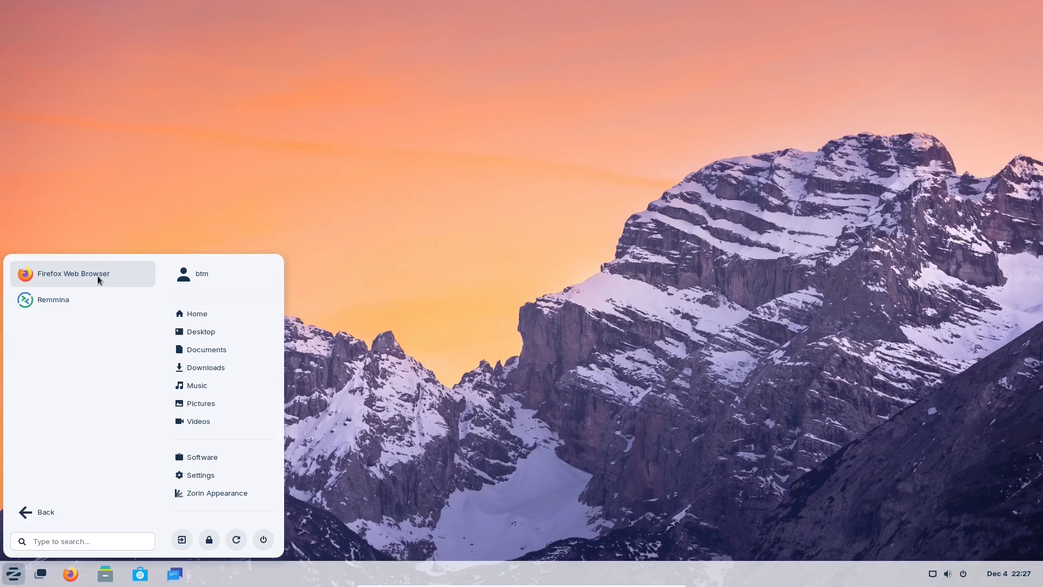
click(73, 274)
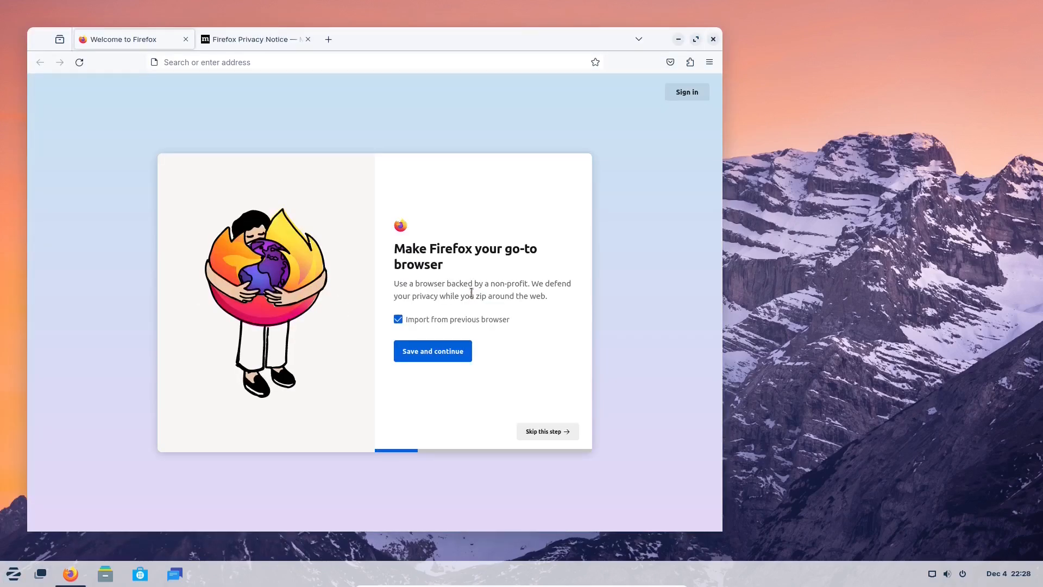
Accept Firefox's first welcome step, then move on toward LibreOffice from the taskbar
click(431, 351)
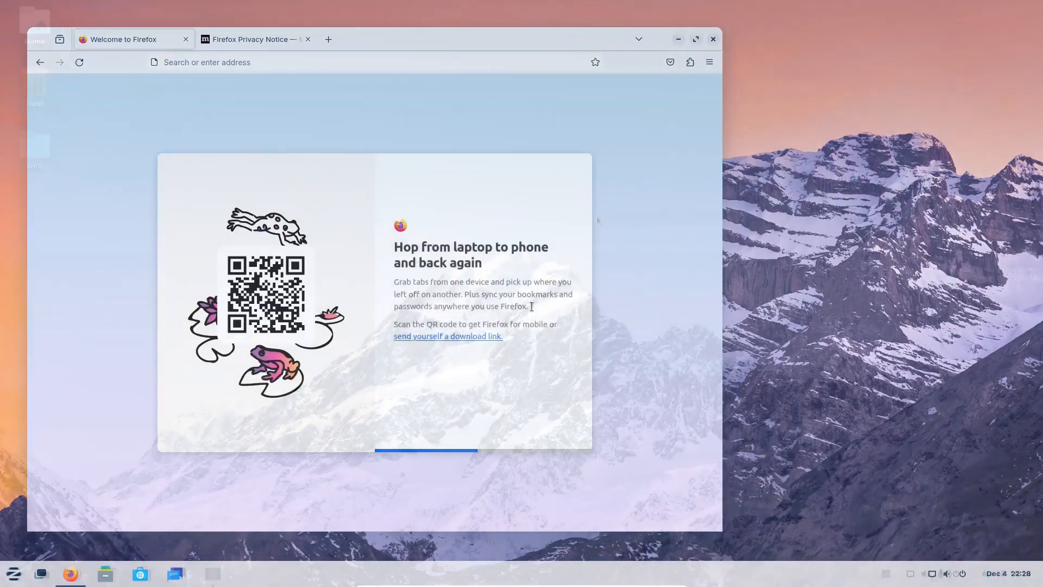
click(712, 39)
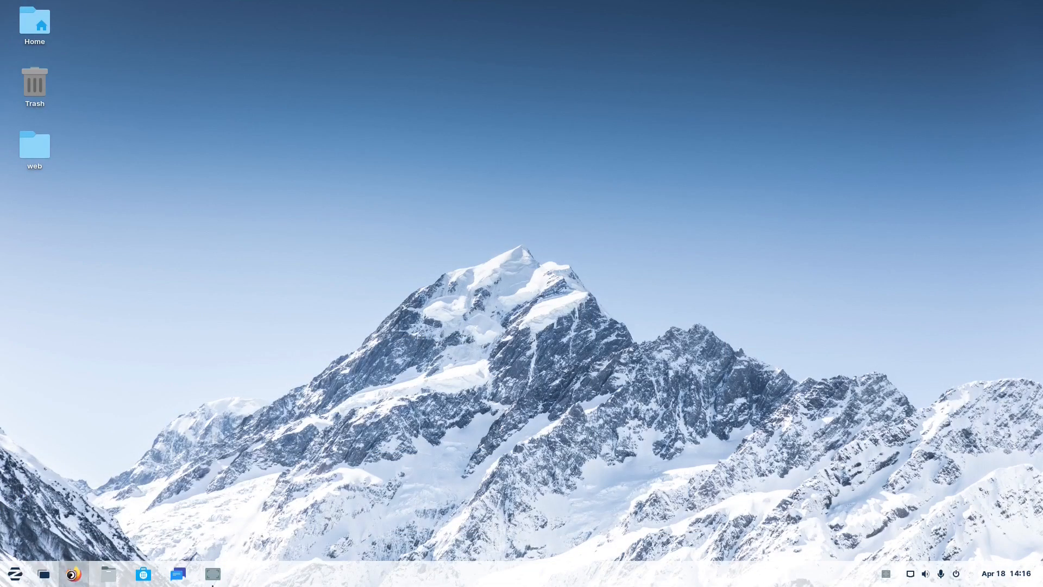
click(73, 573)
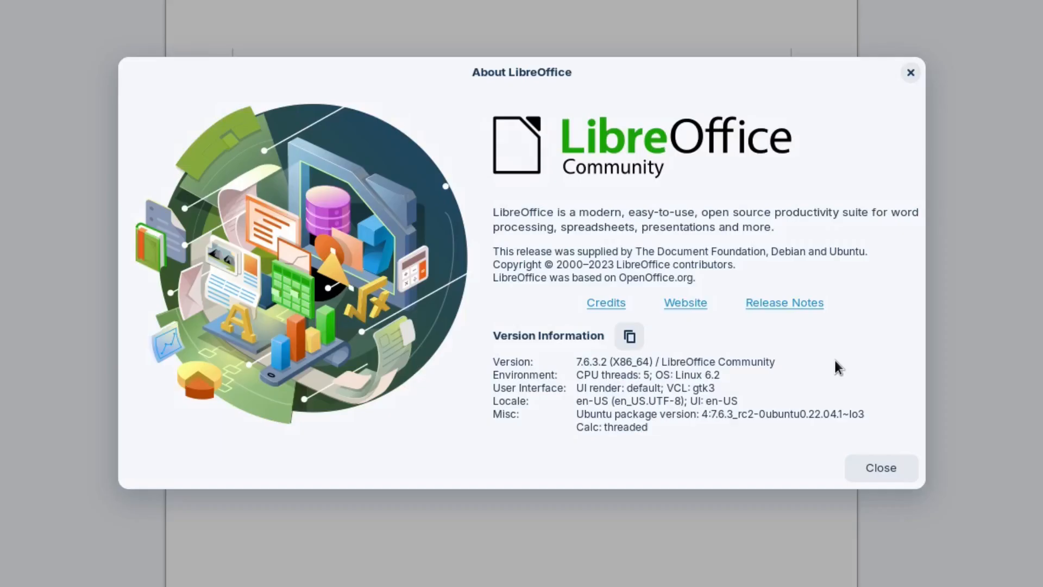
Dismiss About LibreOffice and close the blank Untitled 1 Writer document via the menu
click(880, 467)
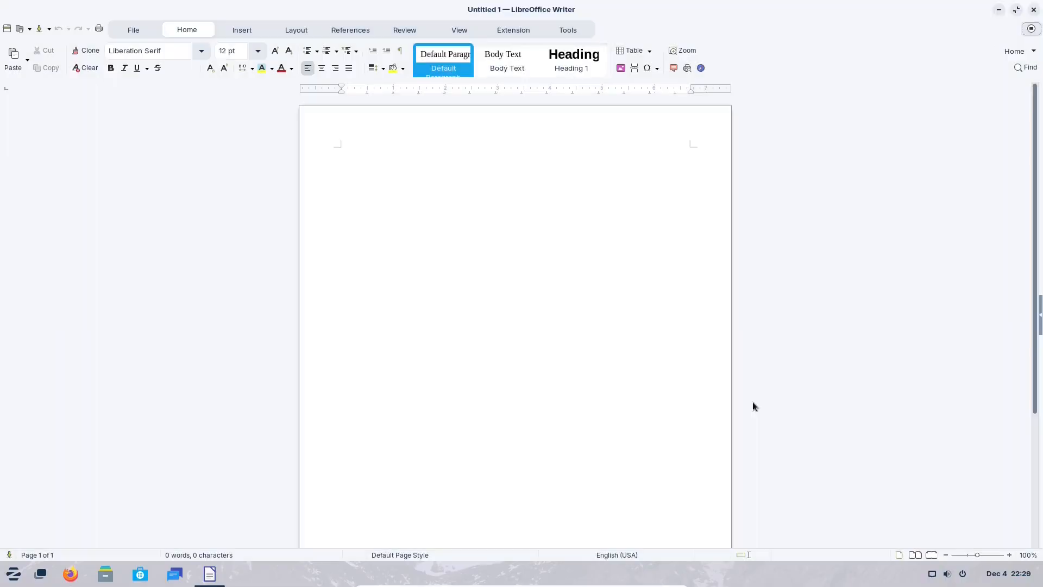
click(1032, 28)
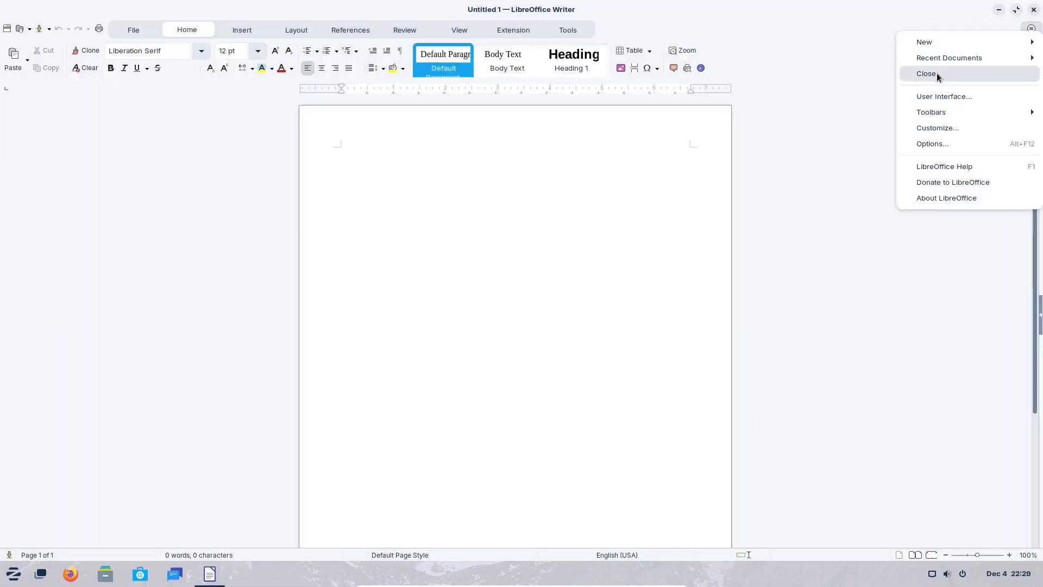
click(926, 73)
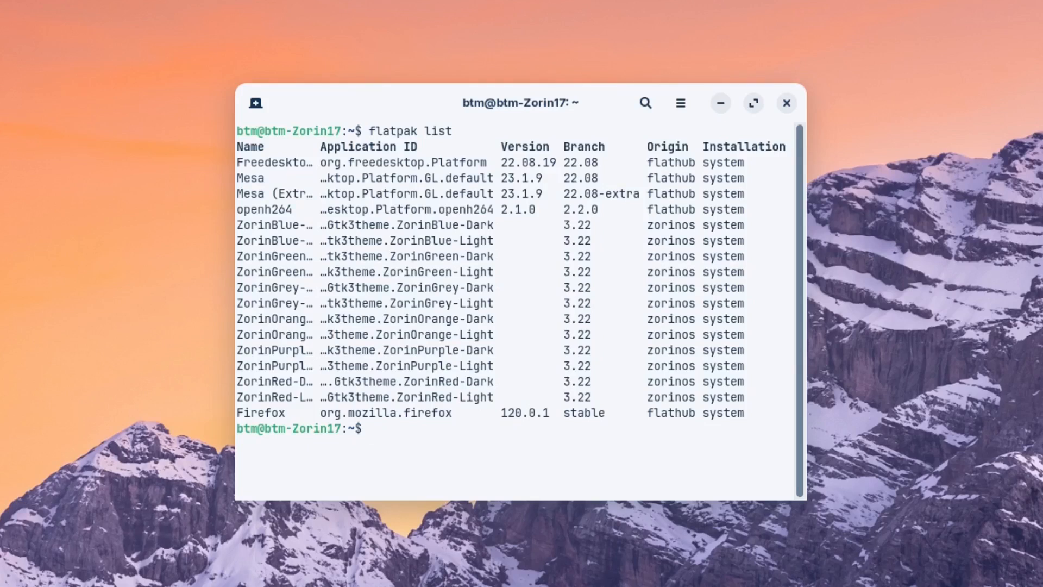
Type 'snap' in the terminal after the flatpak list output
text(snap)
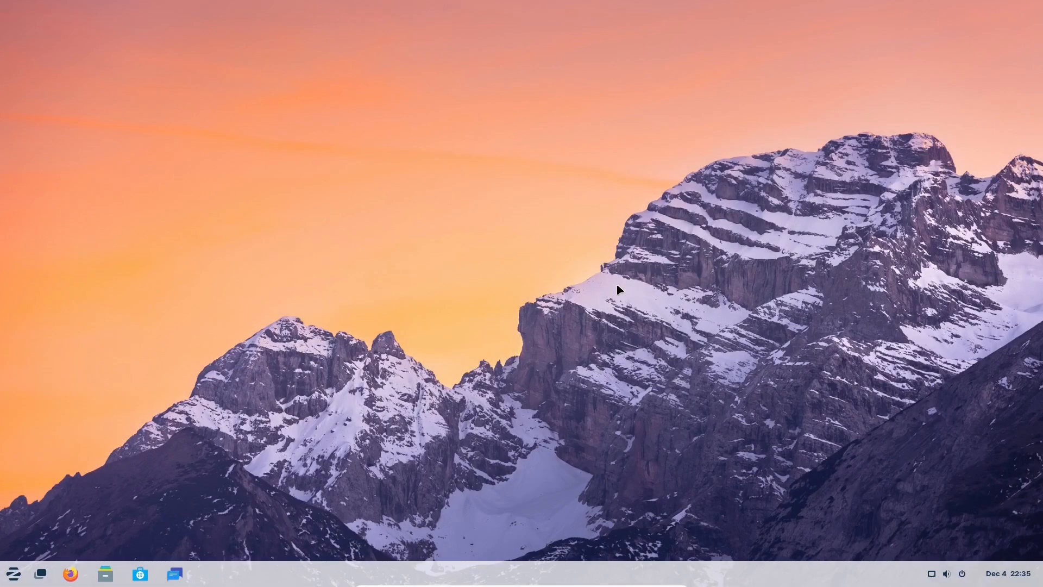
Launch Zorin Appearance from the Zorin menu and browse its Theme and Effects pages
click(13, 573)
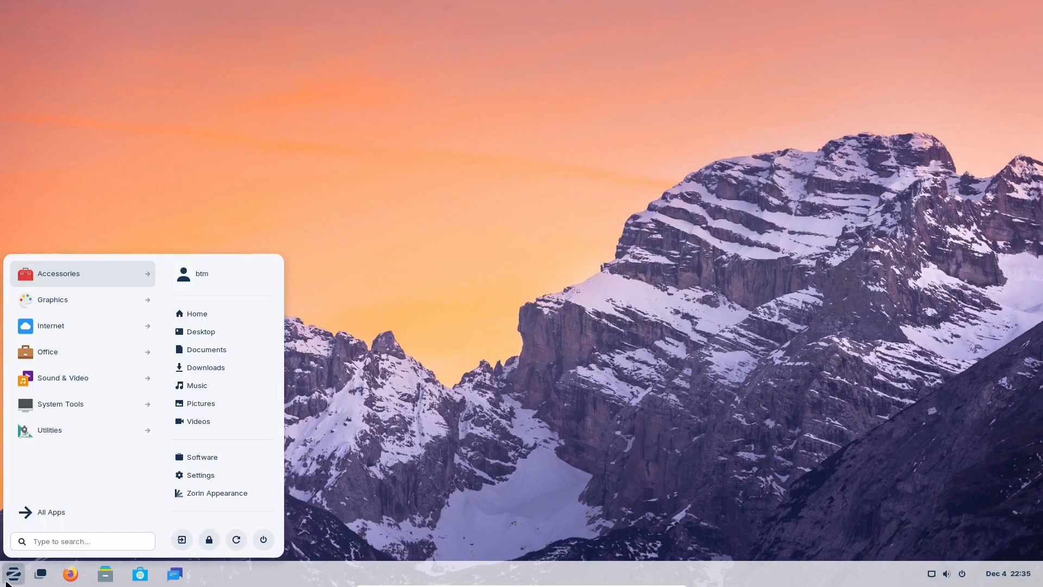
click(217, 492)
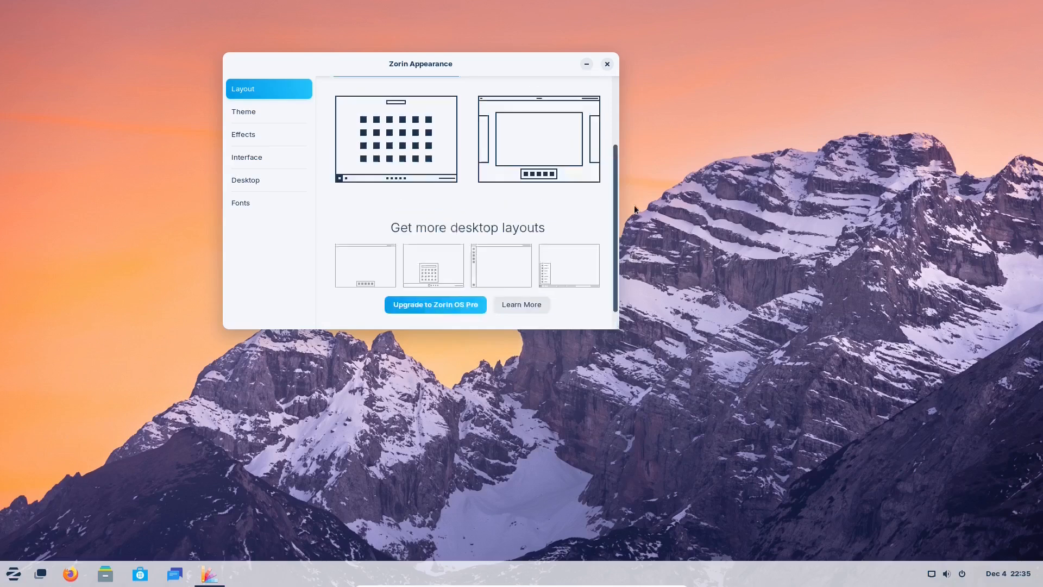
click(244, 111)
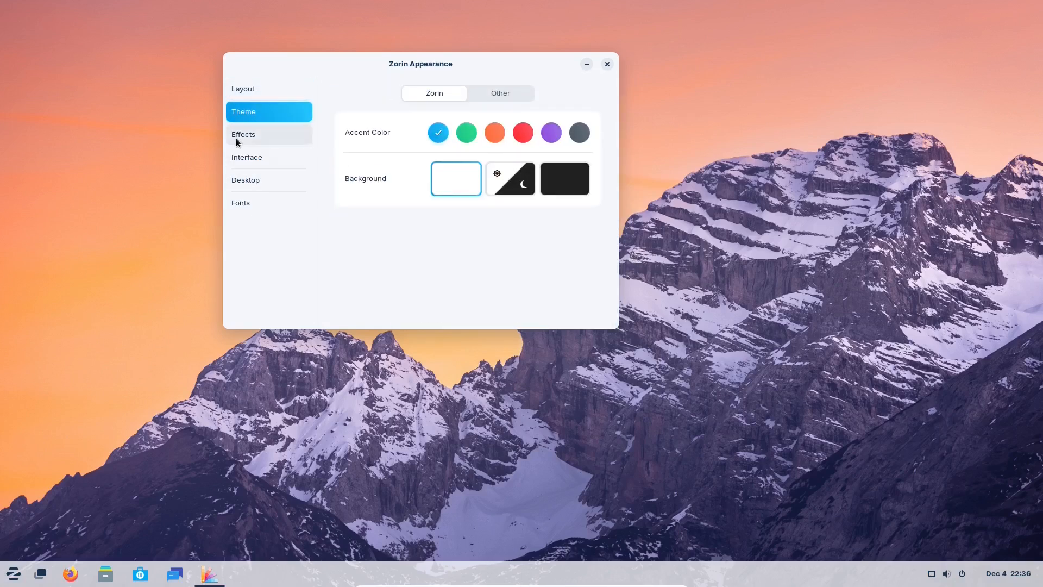
click(242, 135)
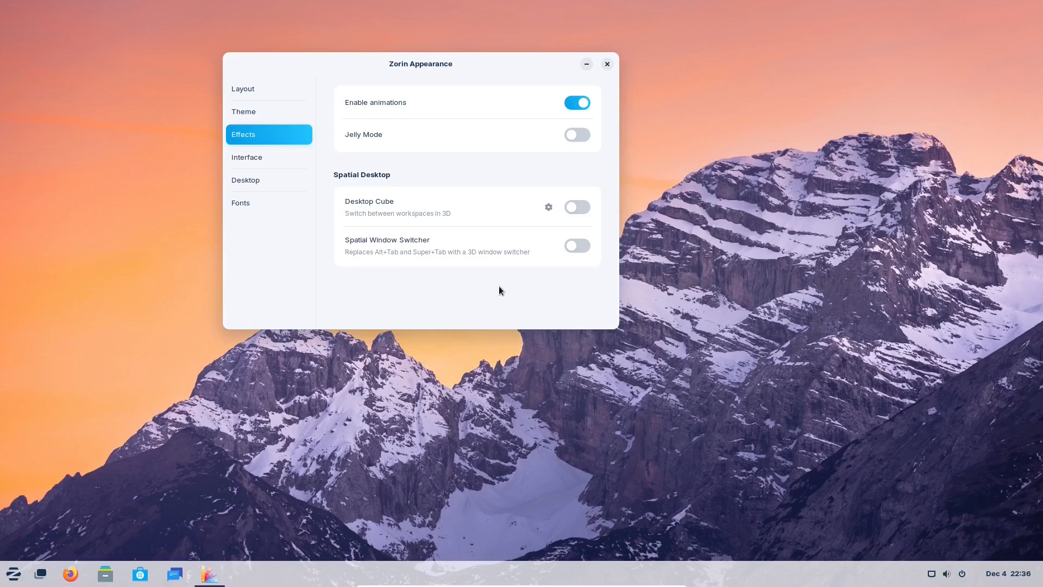
Enable the Spatial Window Switcher effect, then view the Interface settings
click(575, 245)
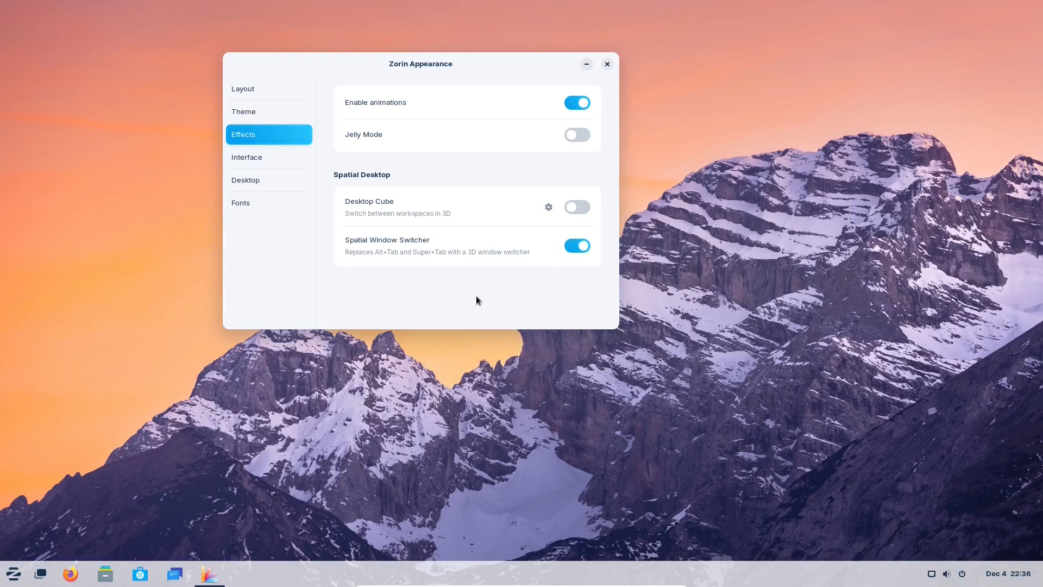
click(246, 157)
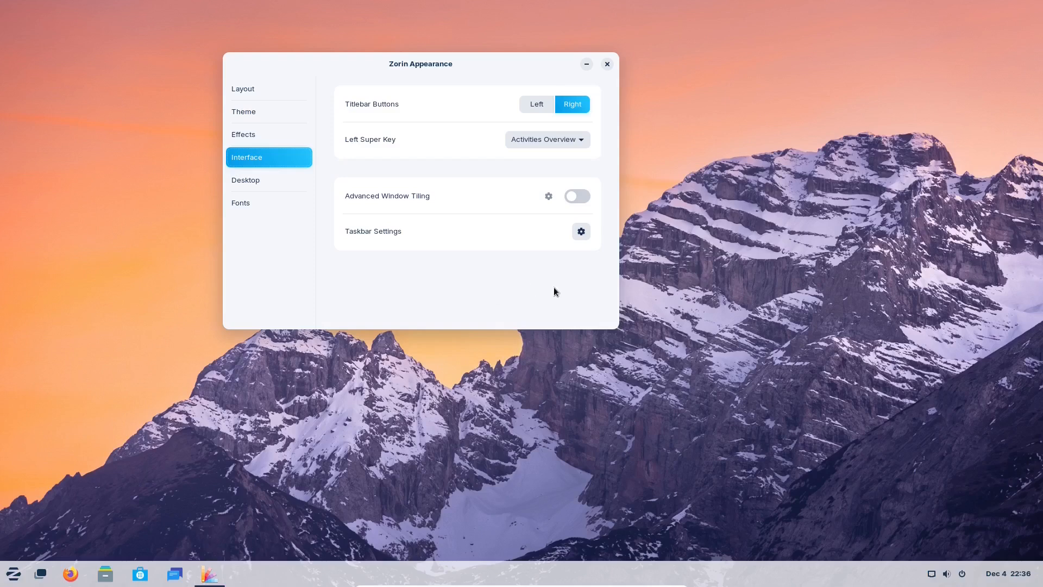
click(268, 180)
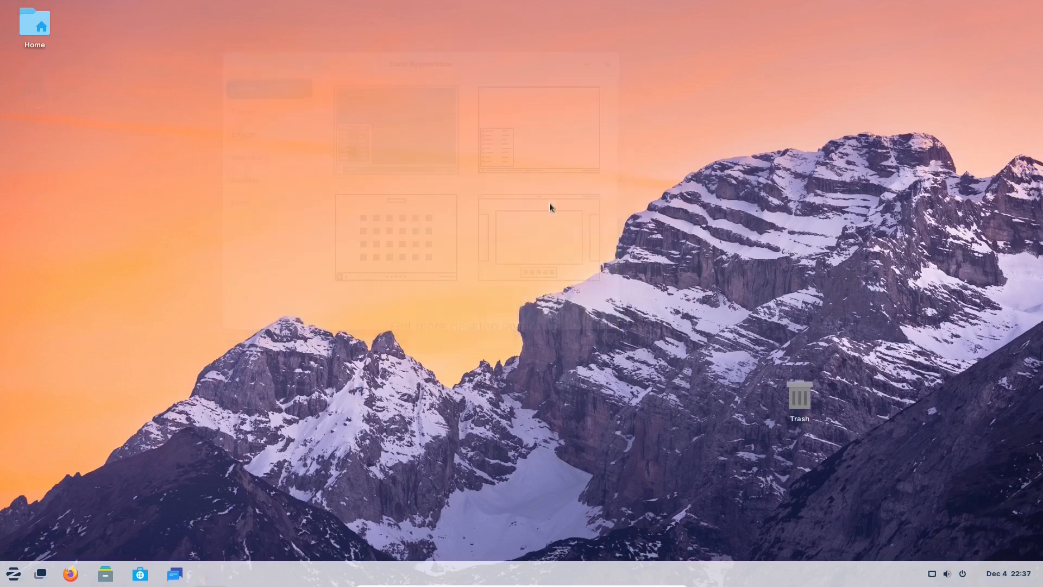
Launch Settings and bring up the About panel with the Zorin OS 17 Core hardware details
click(13, 572)
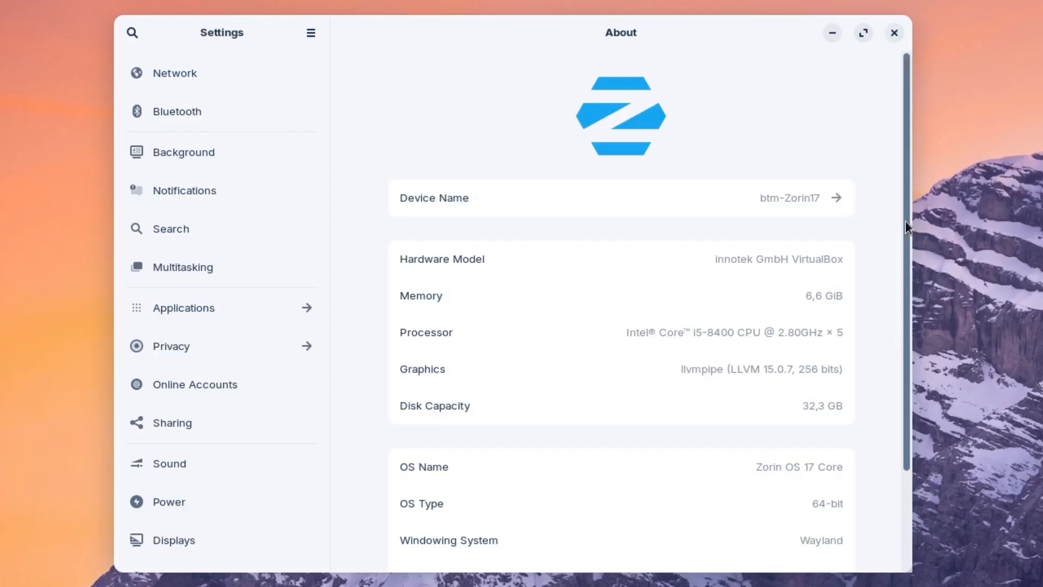
scroll(down, 3)
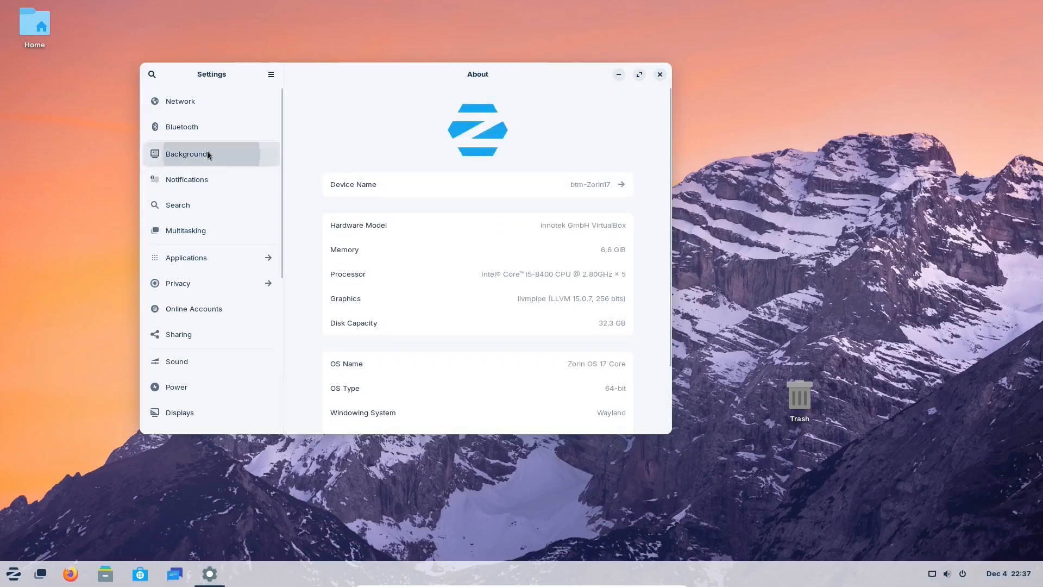
click(187, 153)
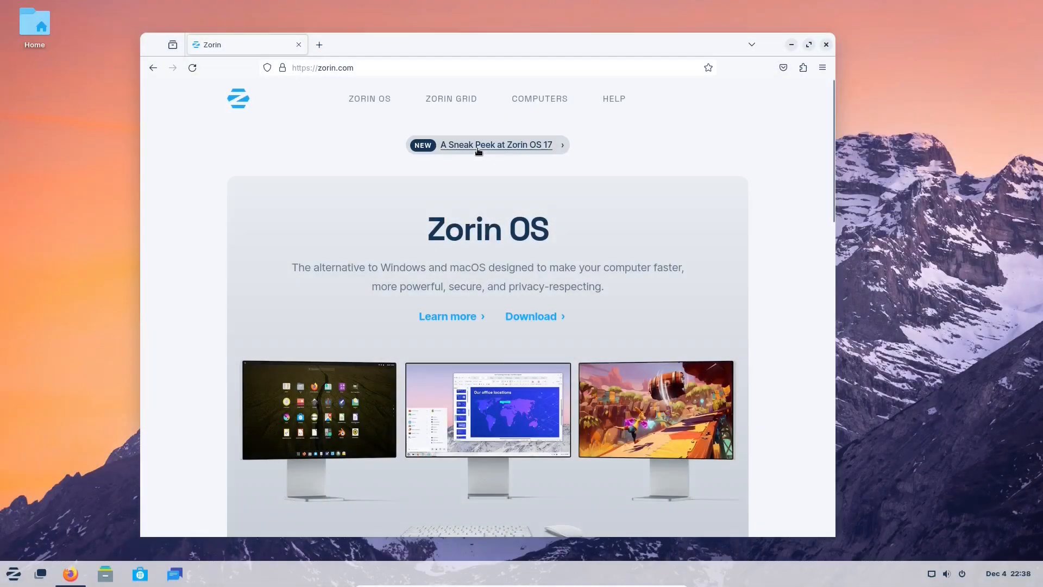
Open the 'A Sneak Peek at Zorin OS 17' post on zorin.com and scroll to its multitasking section
click(495, 144)
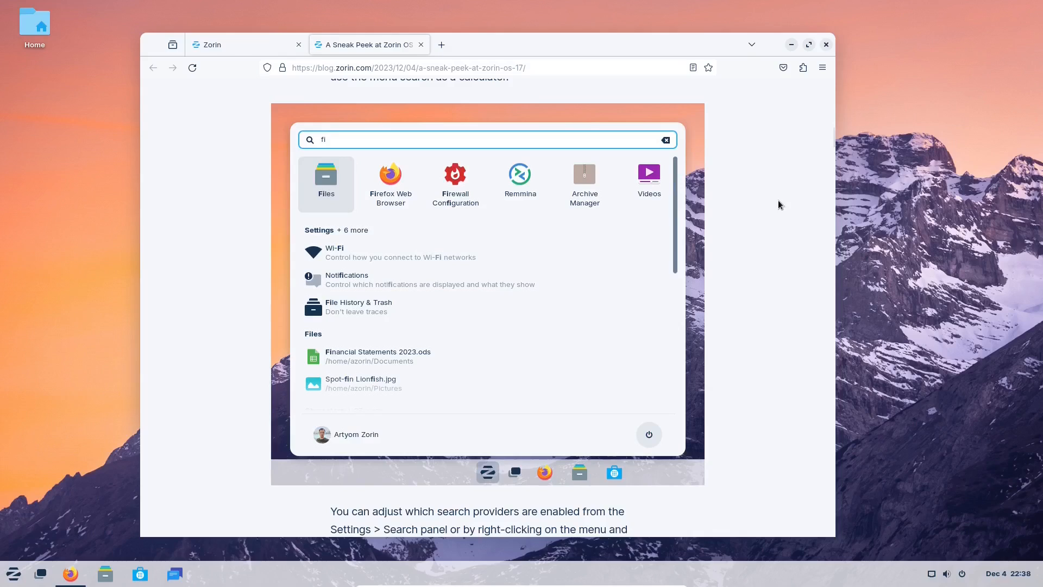
scroll(down, 3)
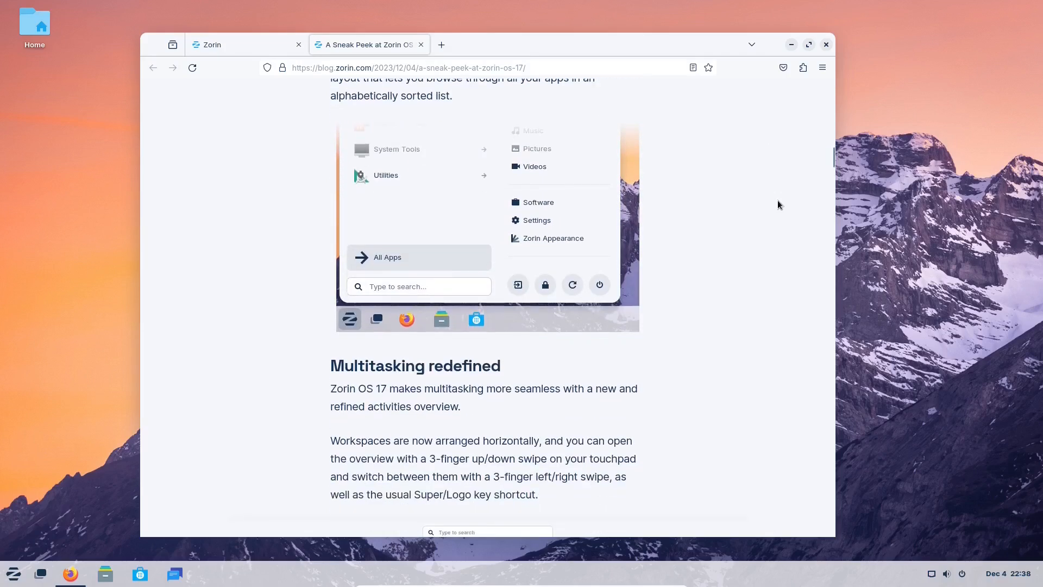
scroll(down, 3)
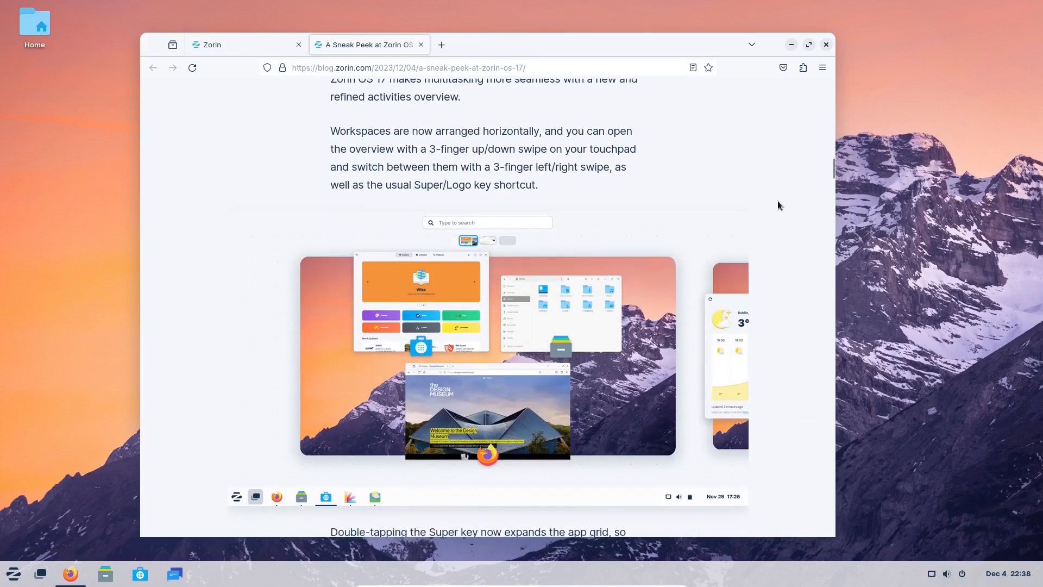
scroll(down, 3)
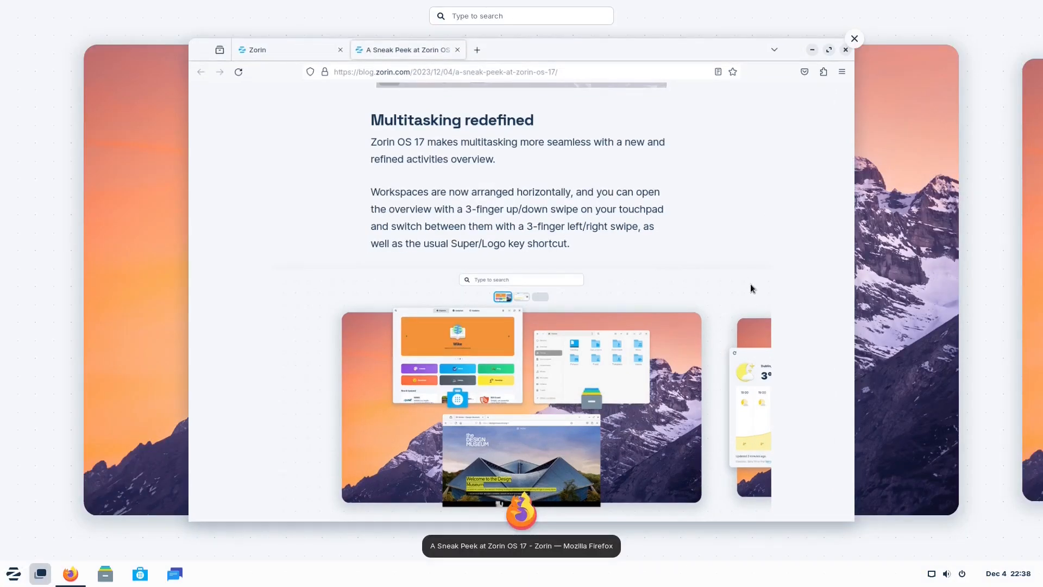
click(854, 38)
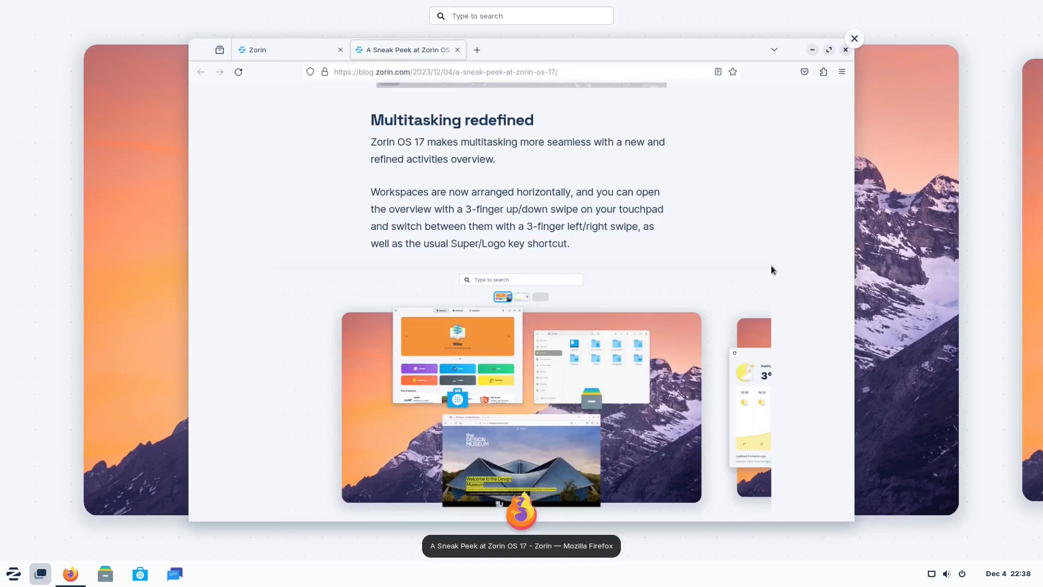
mouse_move(764, 257)
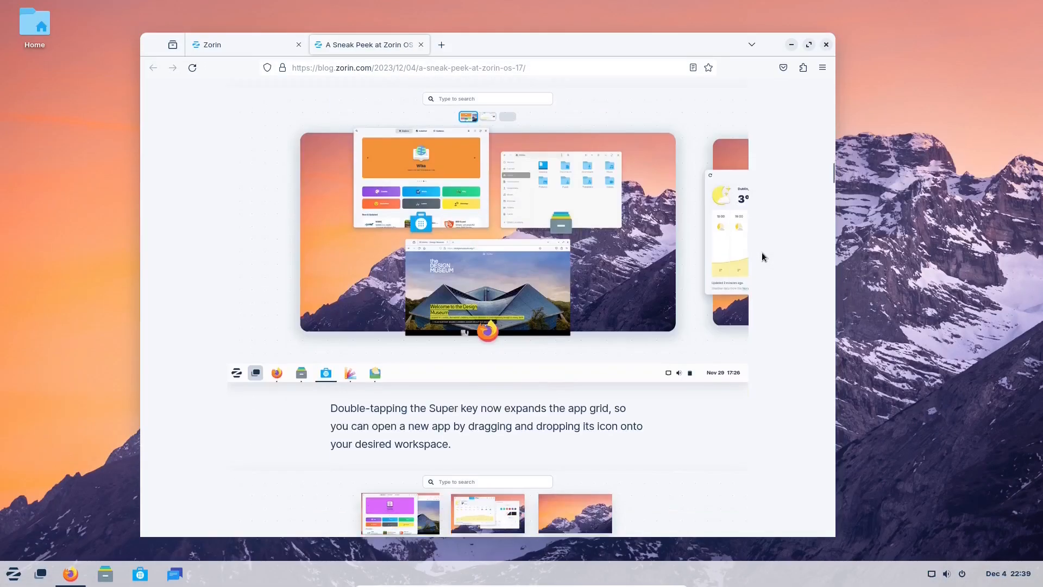
scroll(down, 3)
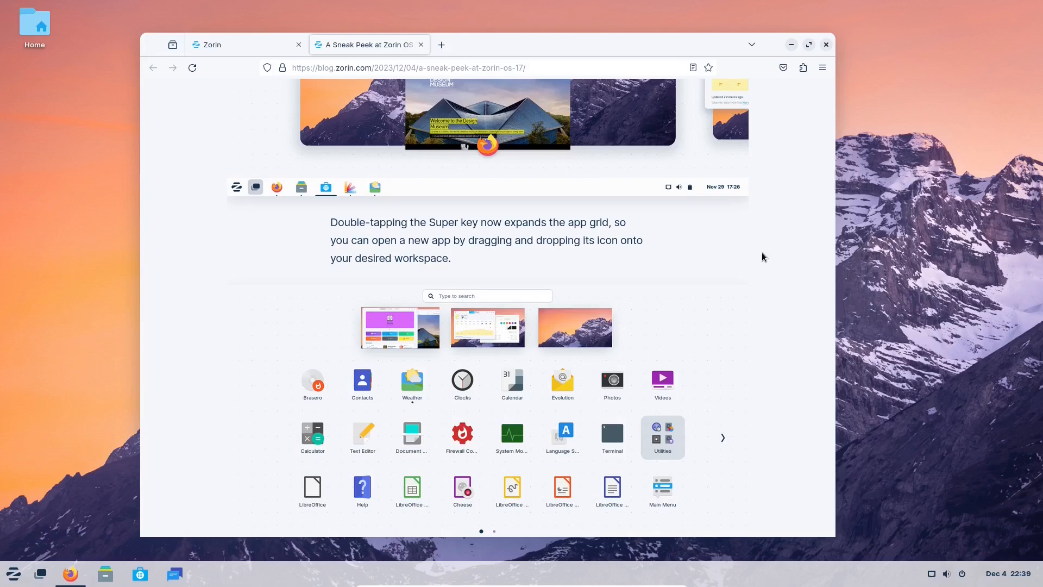
scroll(down, 3)
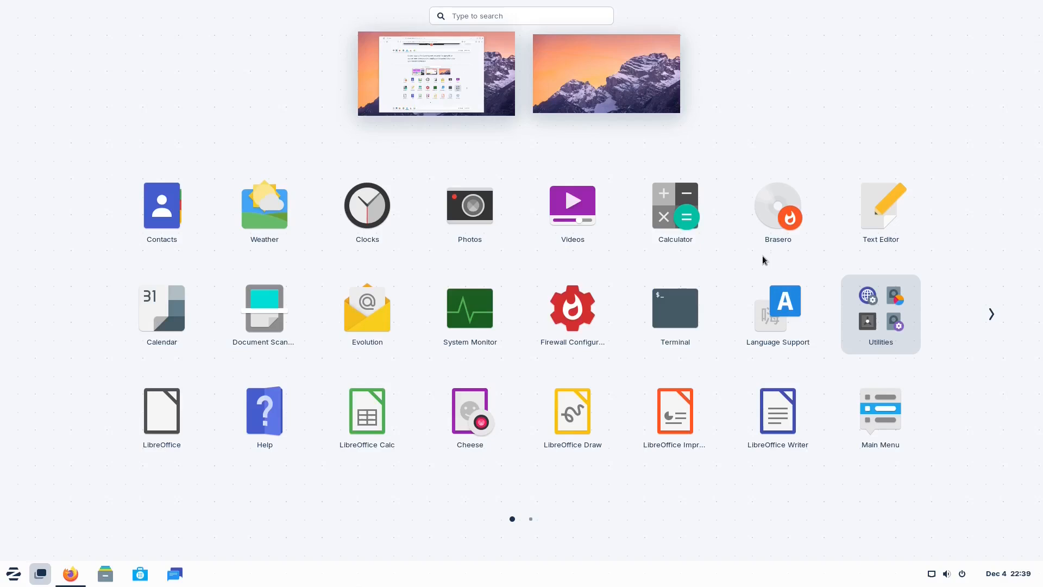
click(990, 313)
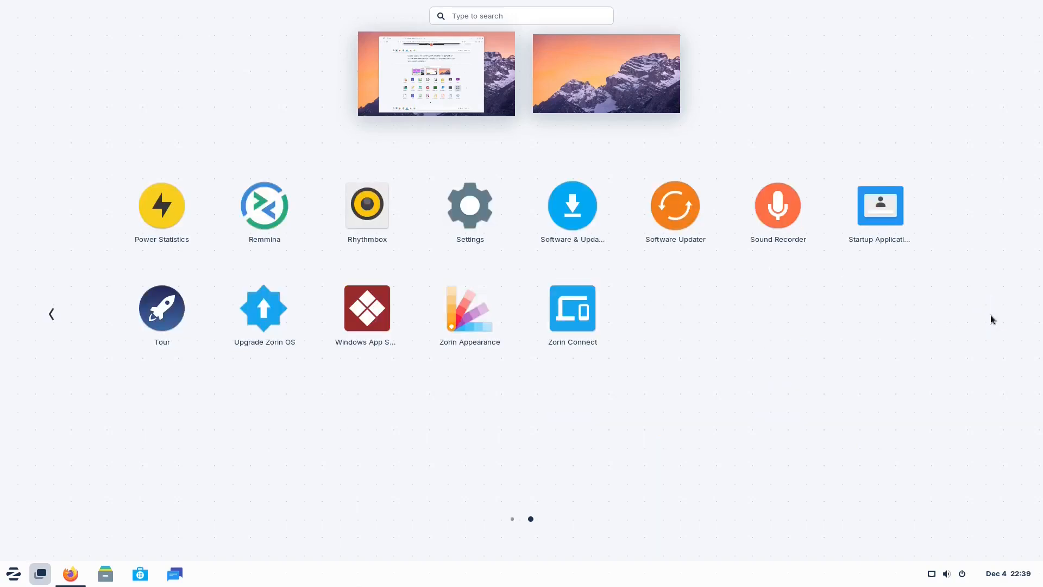
click(52, 313)
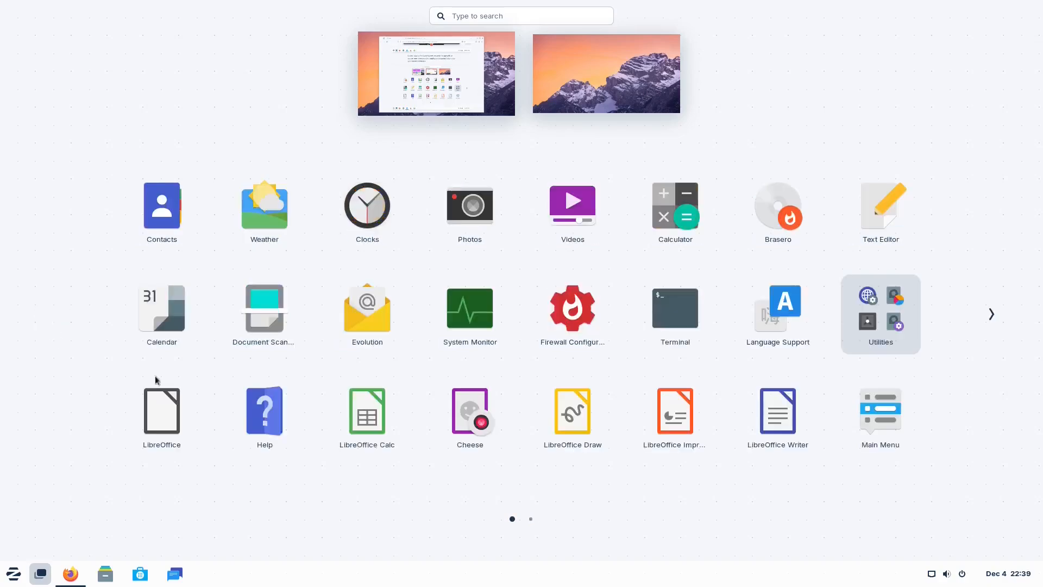
click(69, 572)
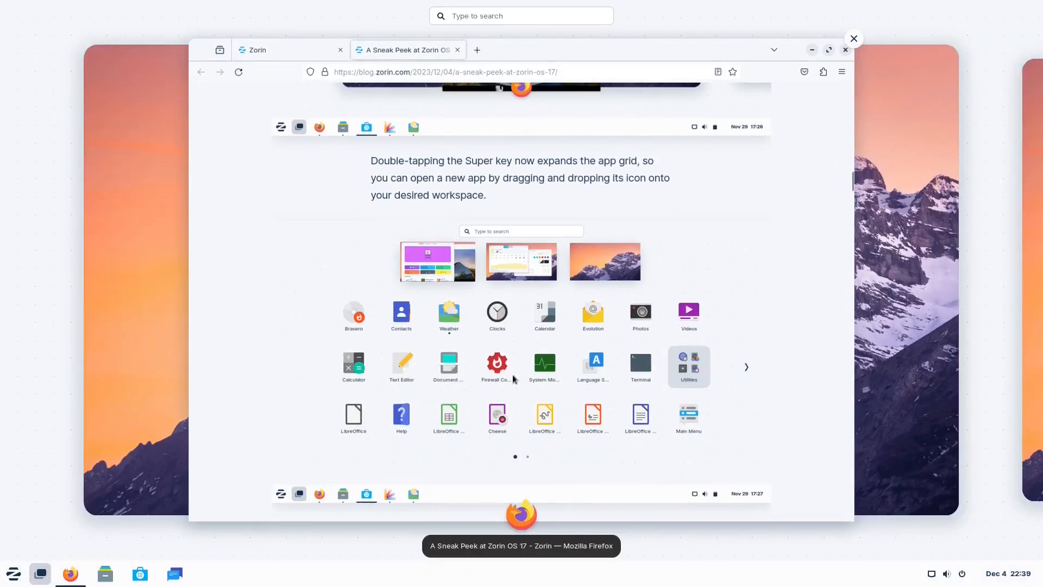